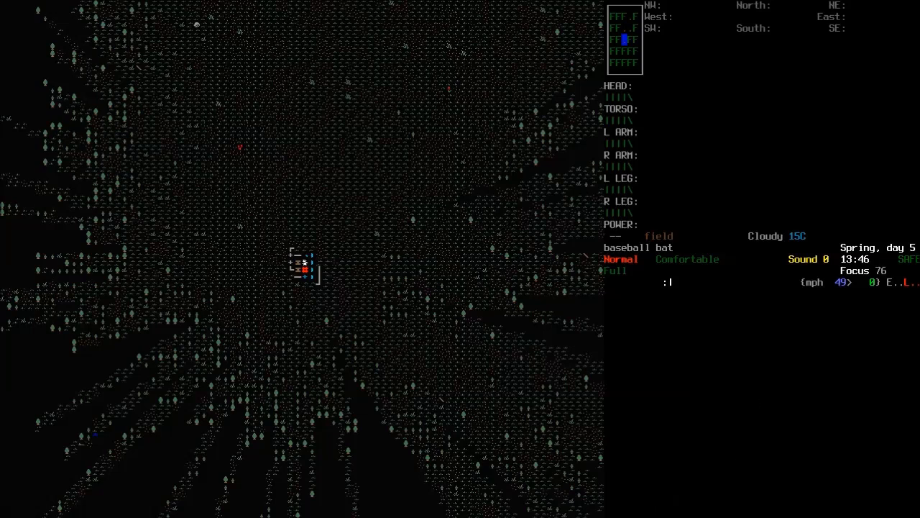
mouse_move(702, 434)
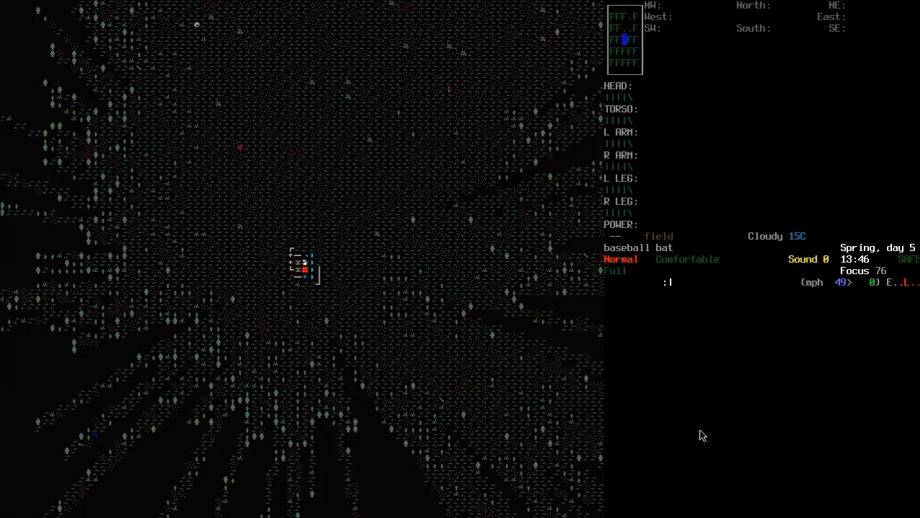
mouse_move(883, 287)
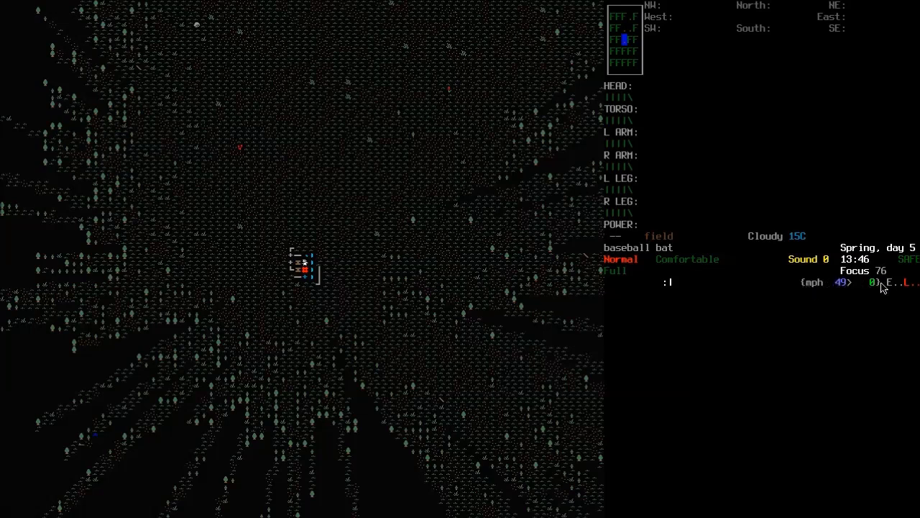
mouse_move(747, 476)
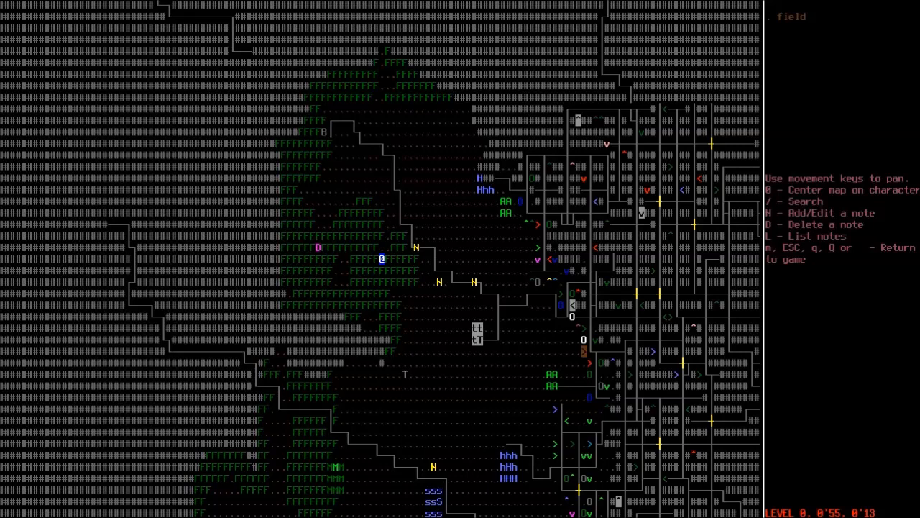
Step: Drive the Sports Car along the road, ramming shrubs, and reopen the overmap at the new position
scroll(down, 3)
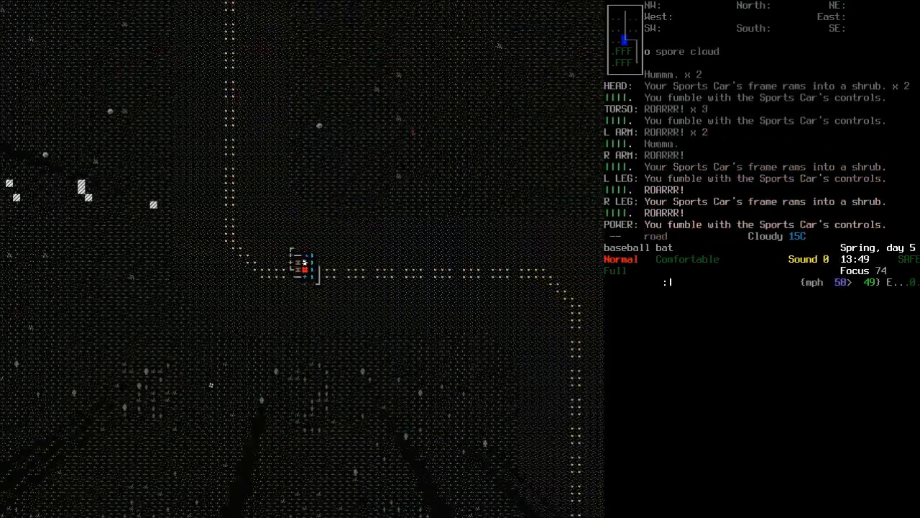
key(m)
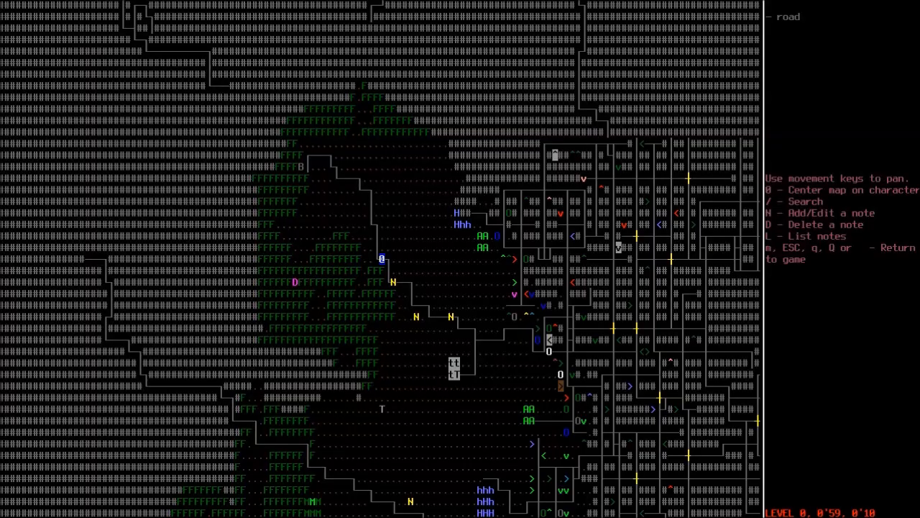
key(Up)
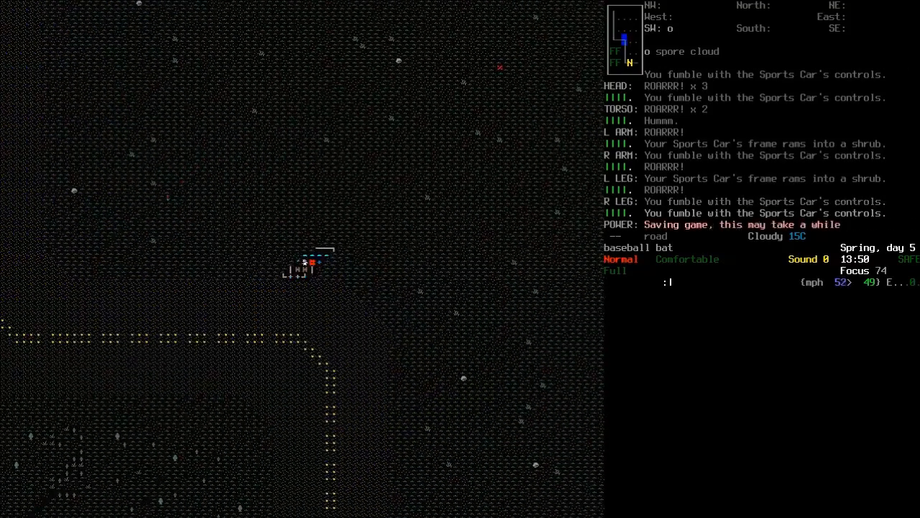
key(m)
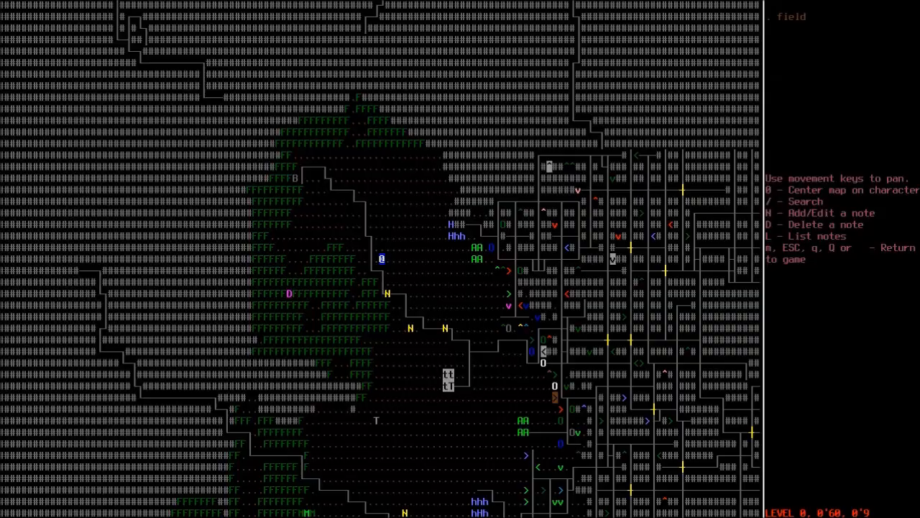
Step: Drive into the field and review the nearby rocks, wood axe and logs before reopening the overmap
key(Escape)
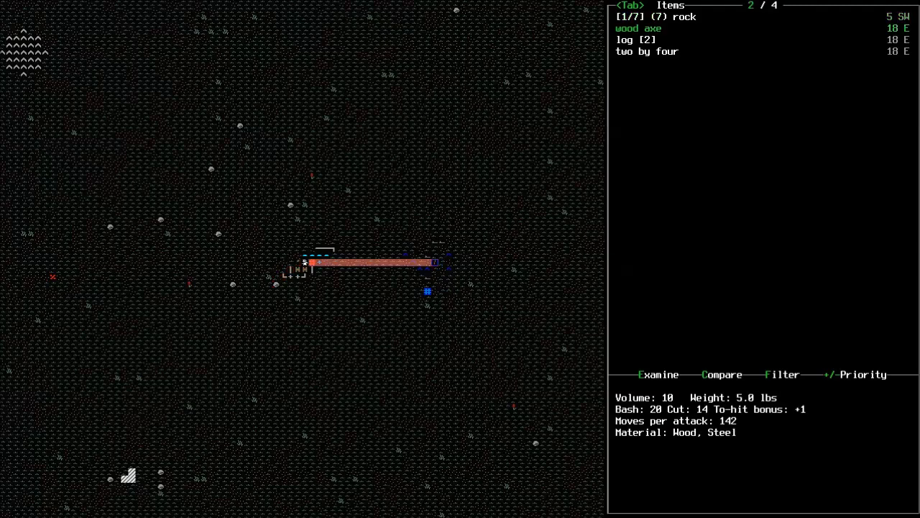
key(down)
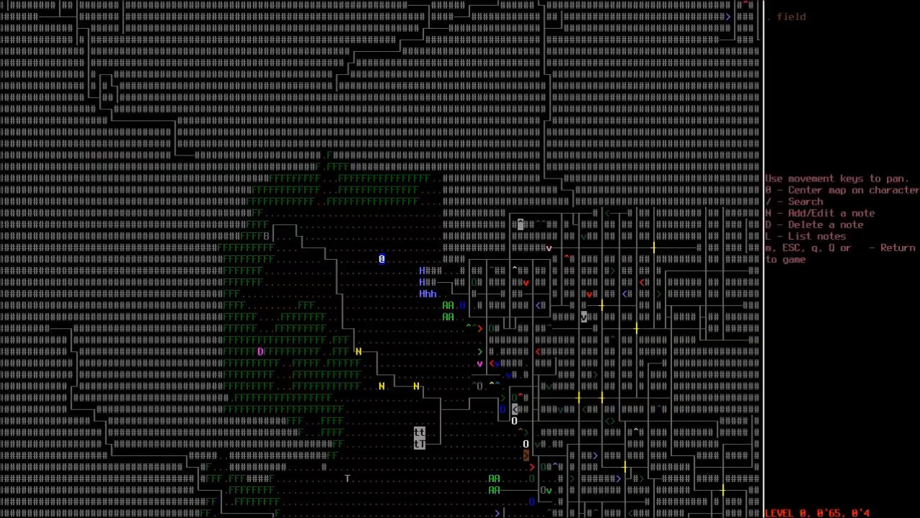
Step: Drive on through the field past the leaping cougar, checking the overmap and the character sheet
key(Escape)
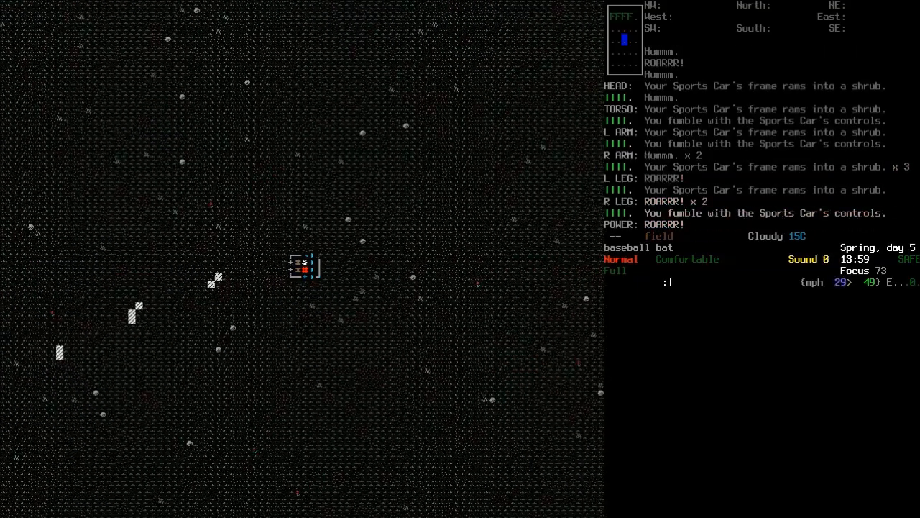
key(m)
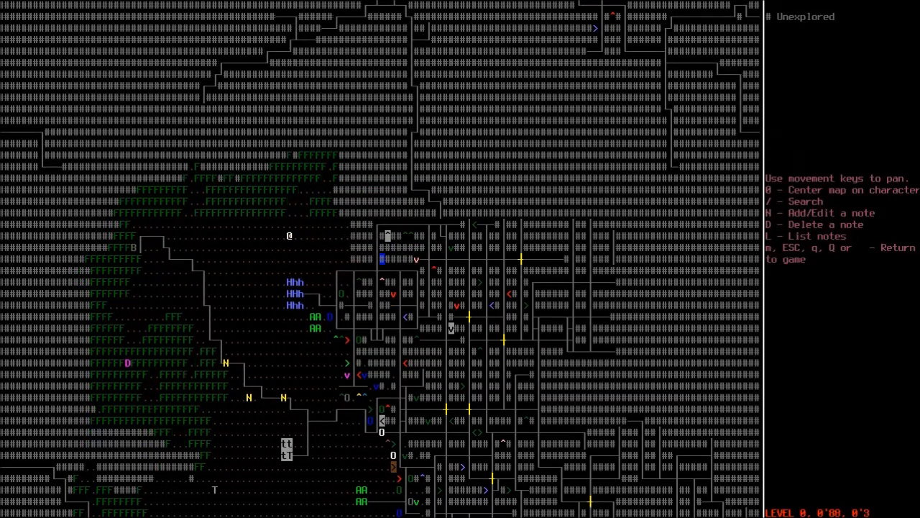
key(Escape)
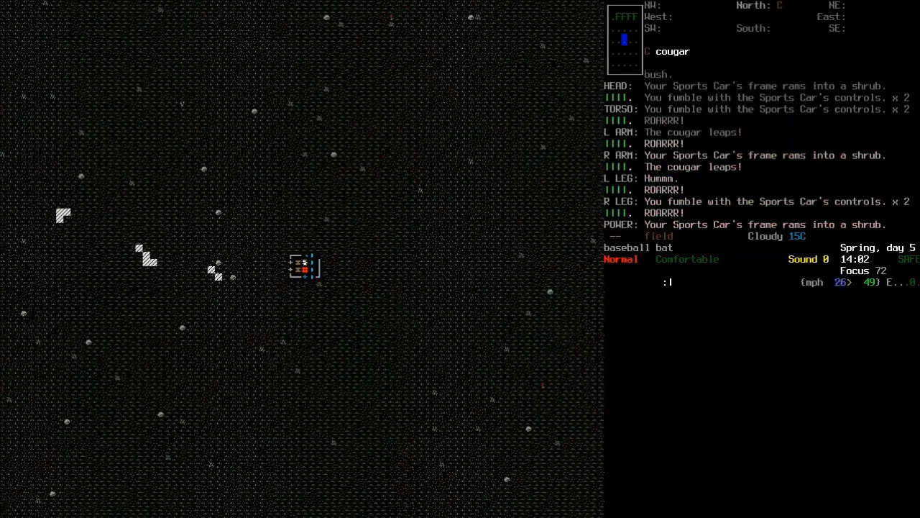
key(@)
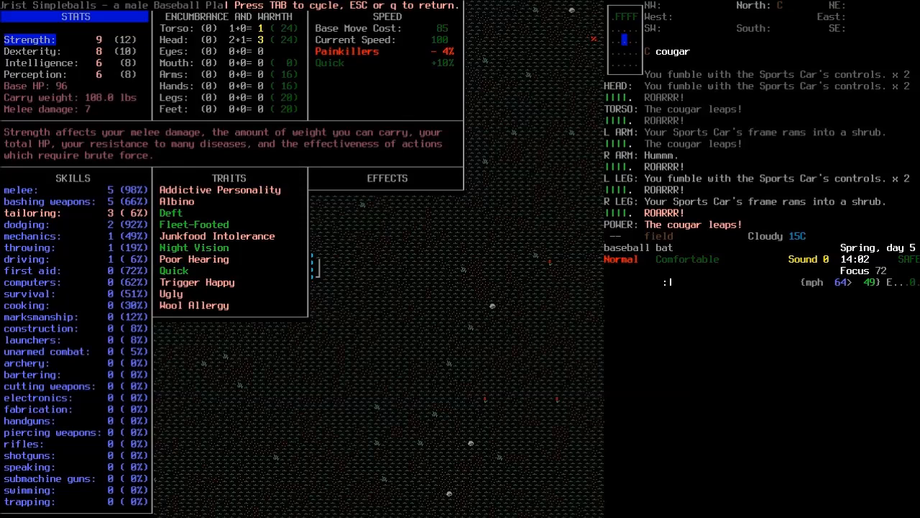
key(Escape)
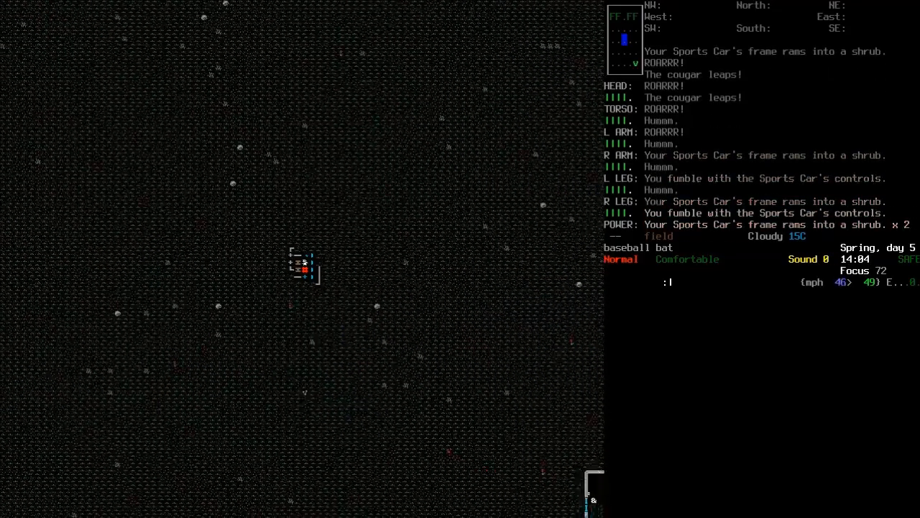
Step: Drive toward the parking lot, ramming and killing a decayed zombie, then bring up the vehicle controls
key(m)
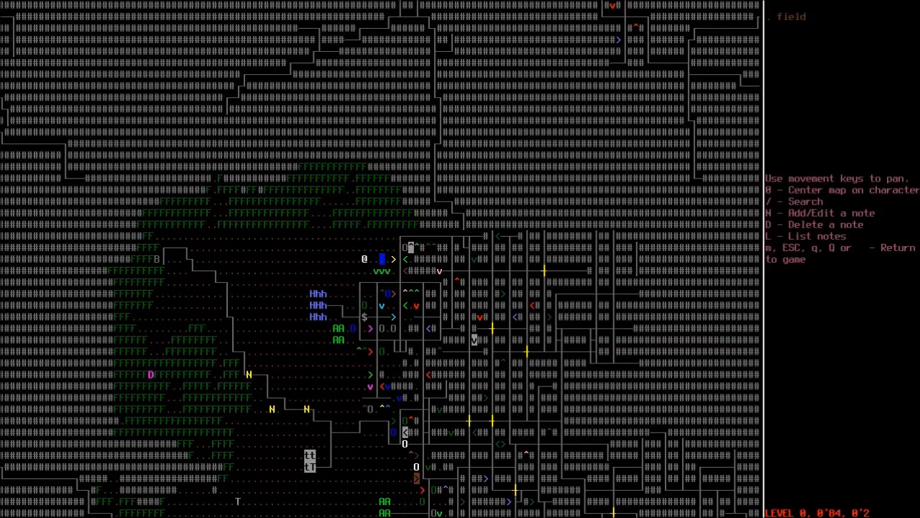
key(Right)
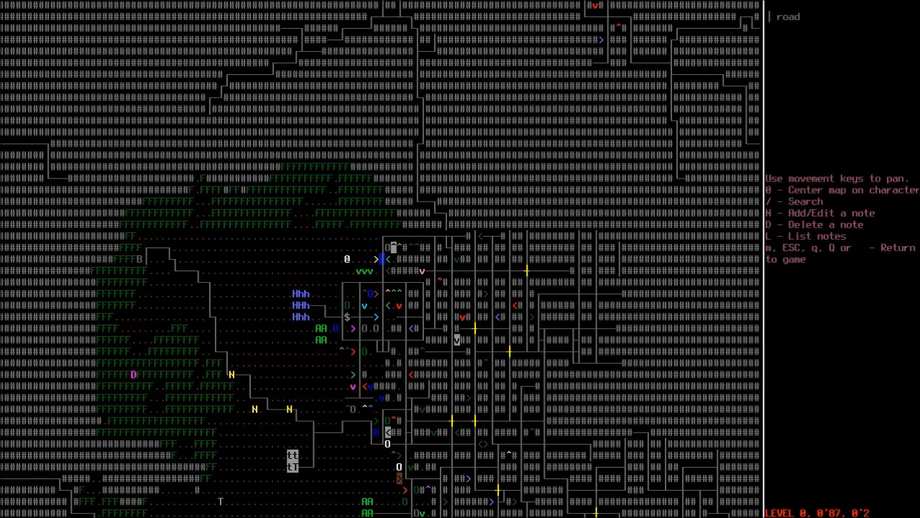
key(Escape)
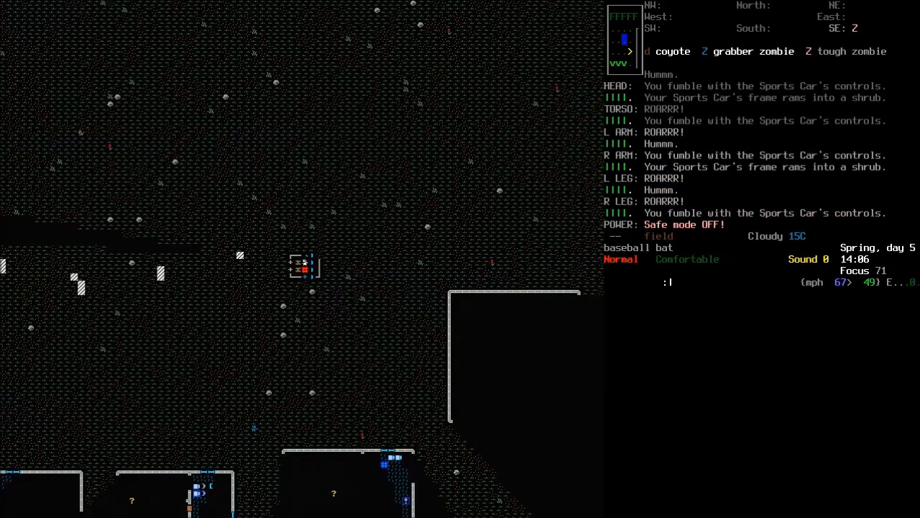
key(m)
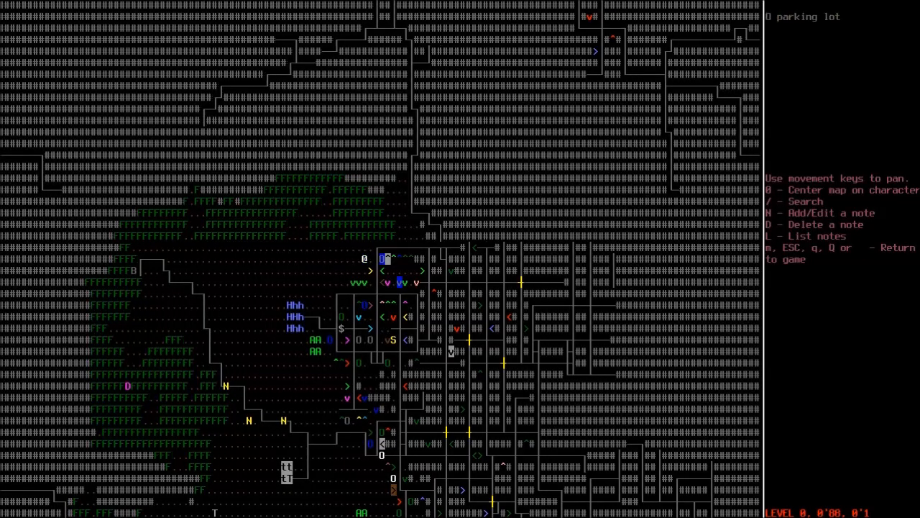
key(Escape)
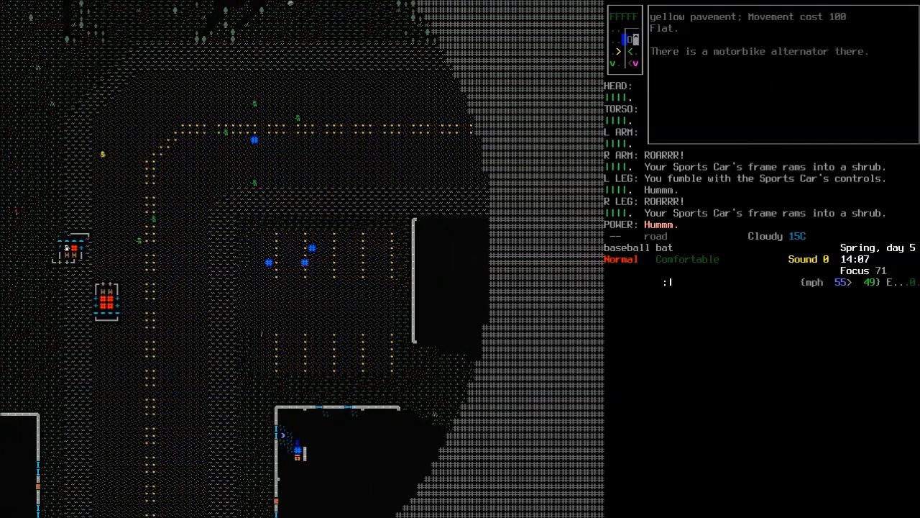
key(up)
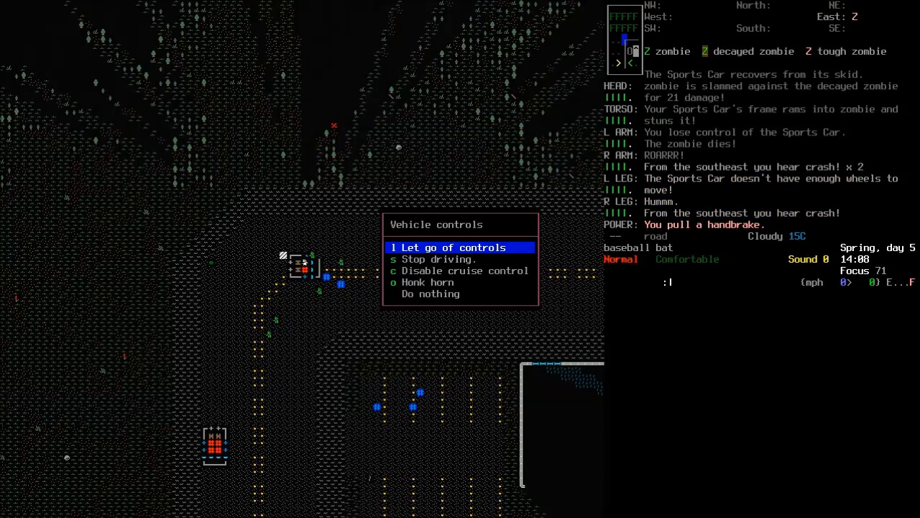
Step: Let go of the wrecked car's controls, walk over and examine the dented Electric Car
key(l)
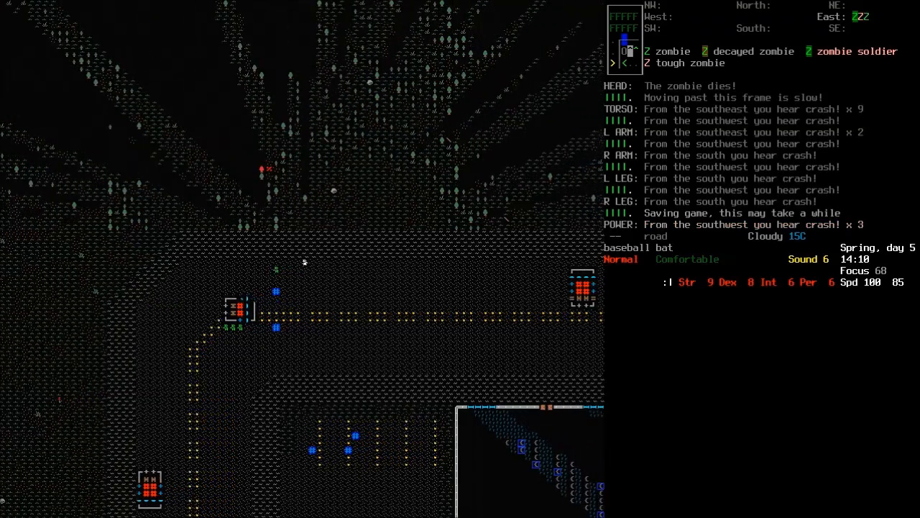
key(up)
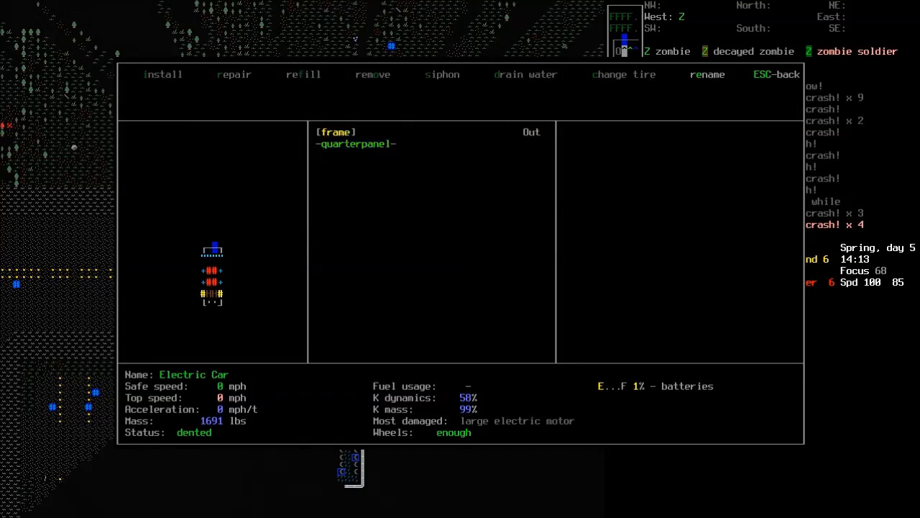
key(Escape)
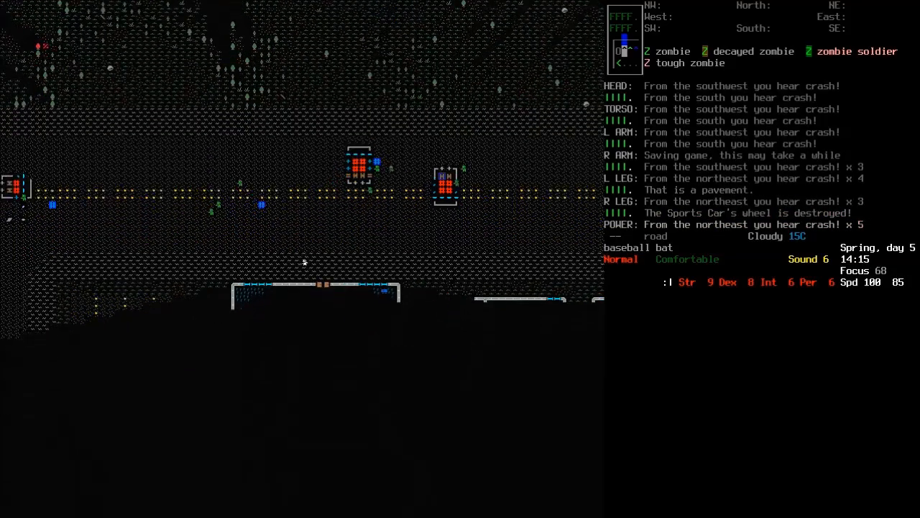
Step: Wear the knee pads and reinforced briefs and review the inventory and character sheet
key(i)
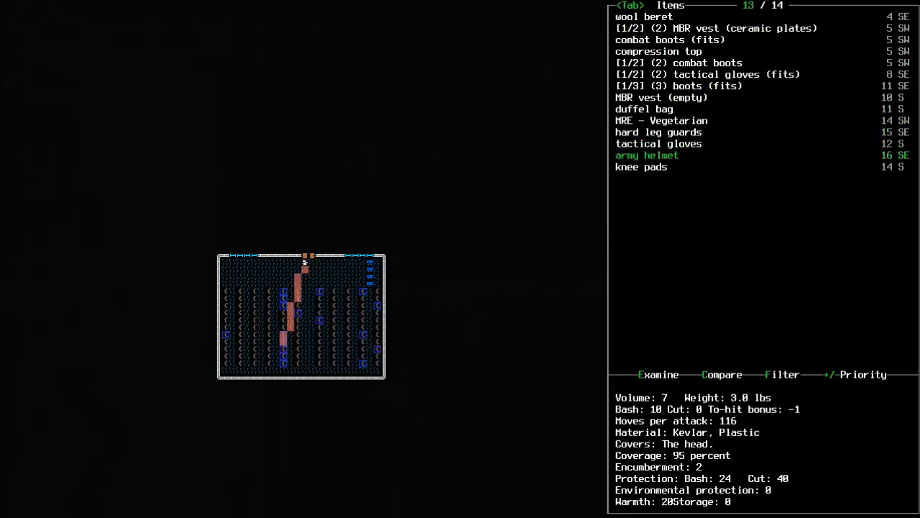
key(up)
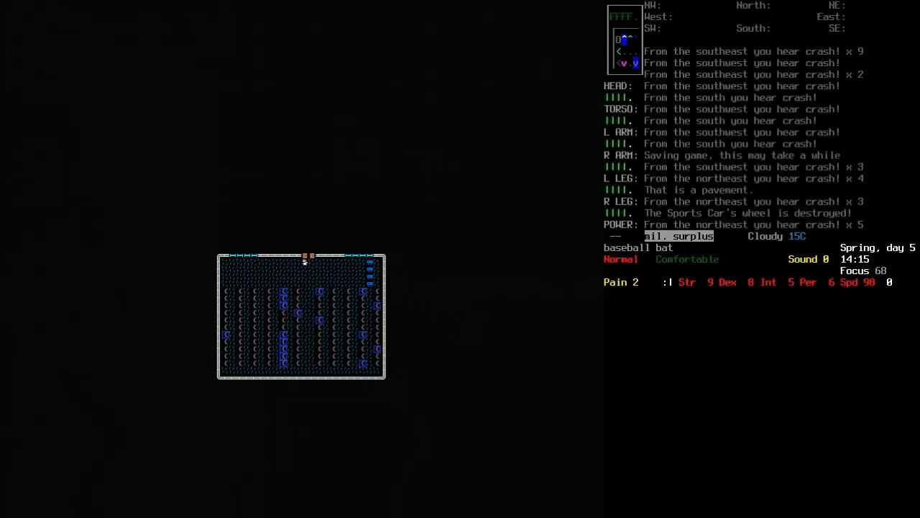
key(@)
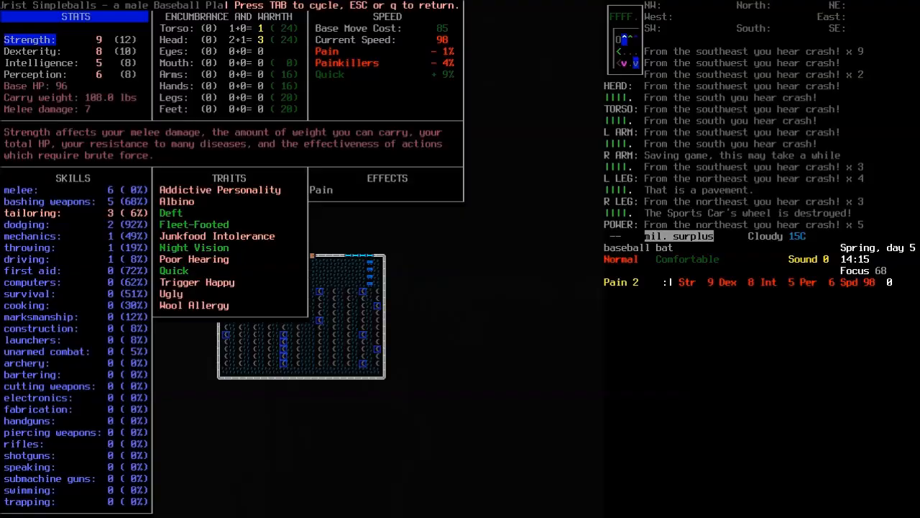
key(i)
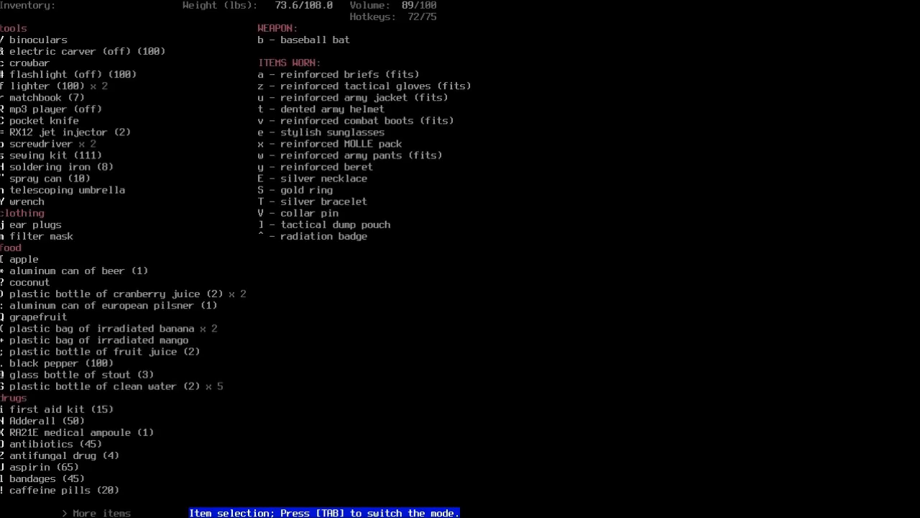
key(Escape)
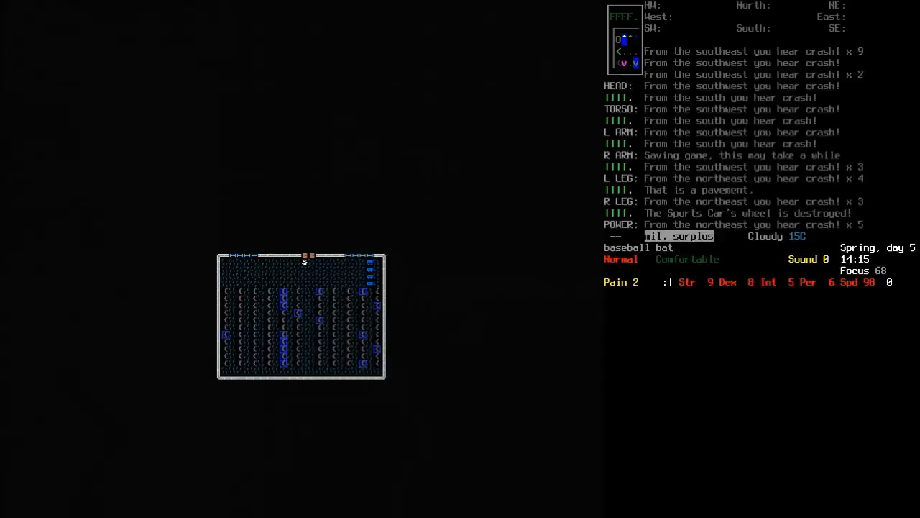
key(i)
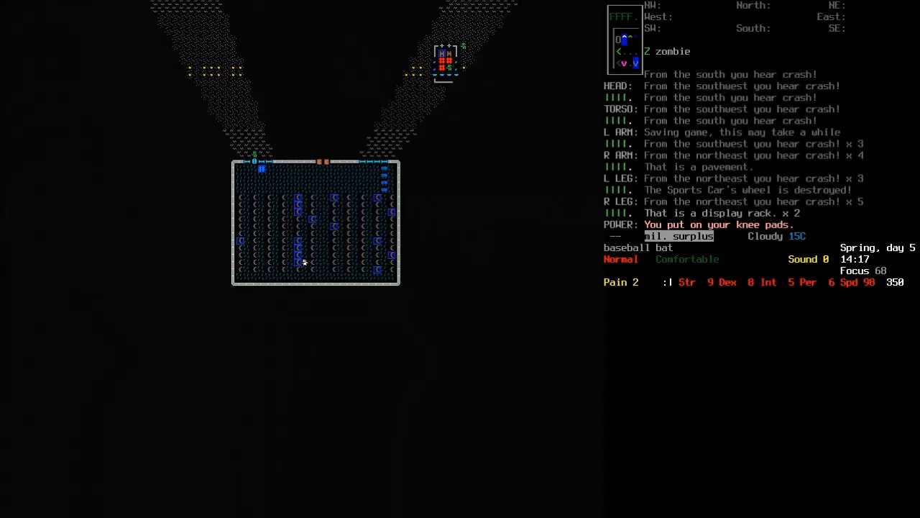
key(@)
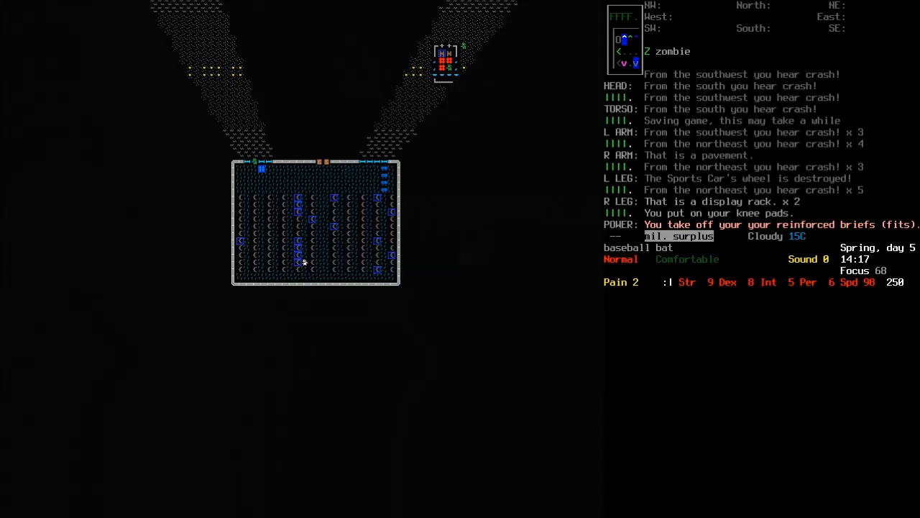
key(@)
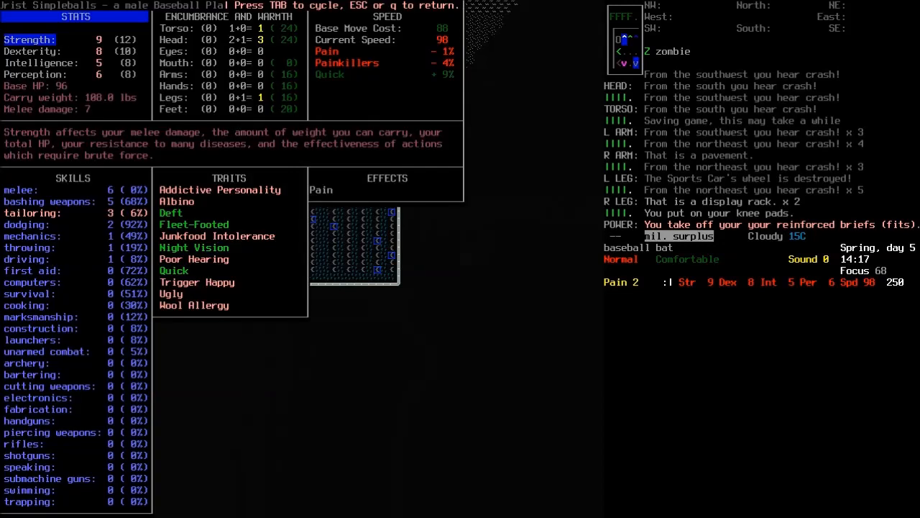
key(Escape)
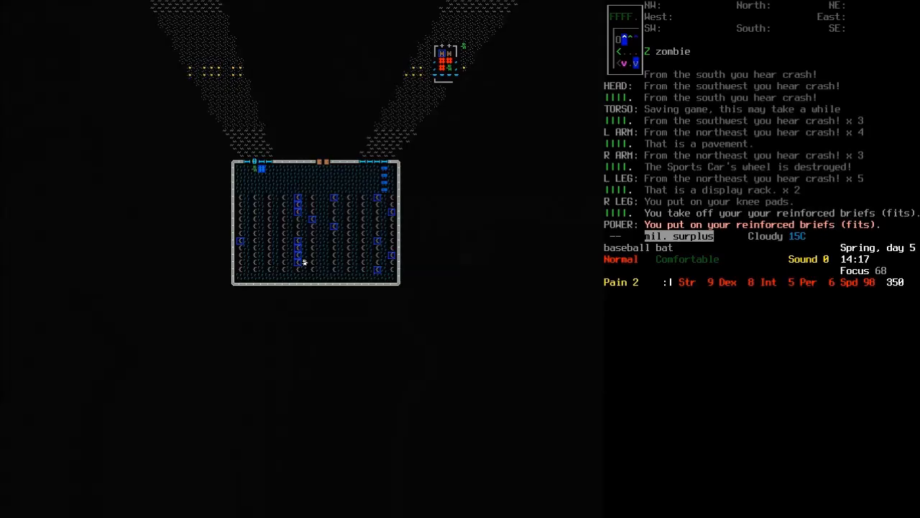
Step: Check worn items, then examine the combat boots and MBR vest with ceramic plates nearby
key(T)
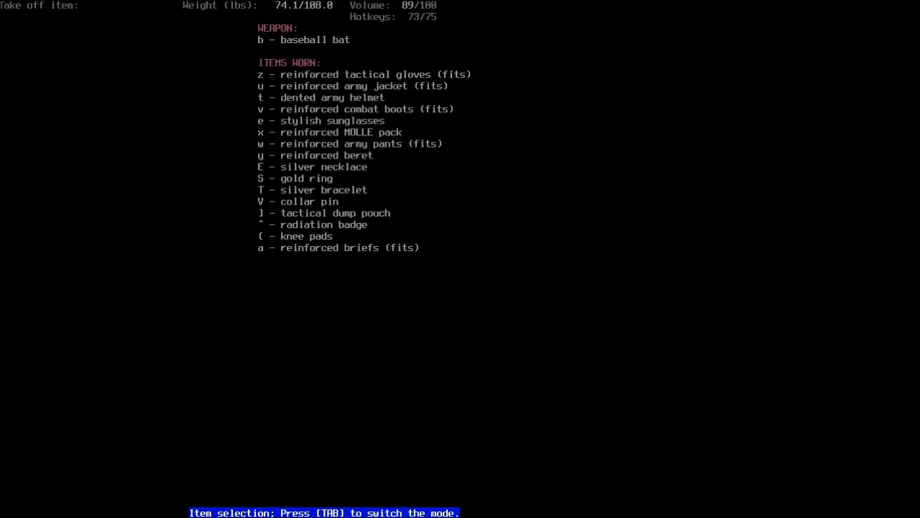
key(Tab)
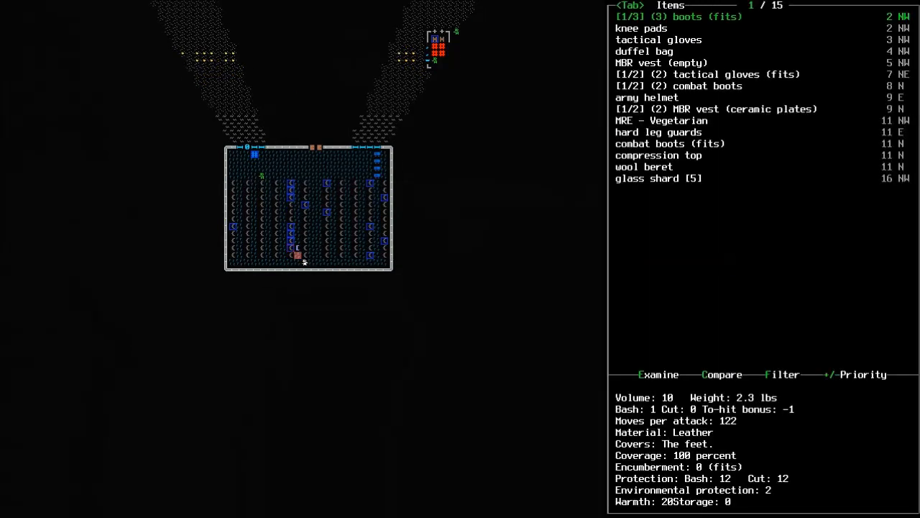
key(down)
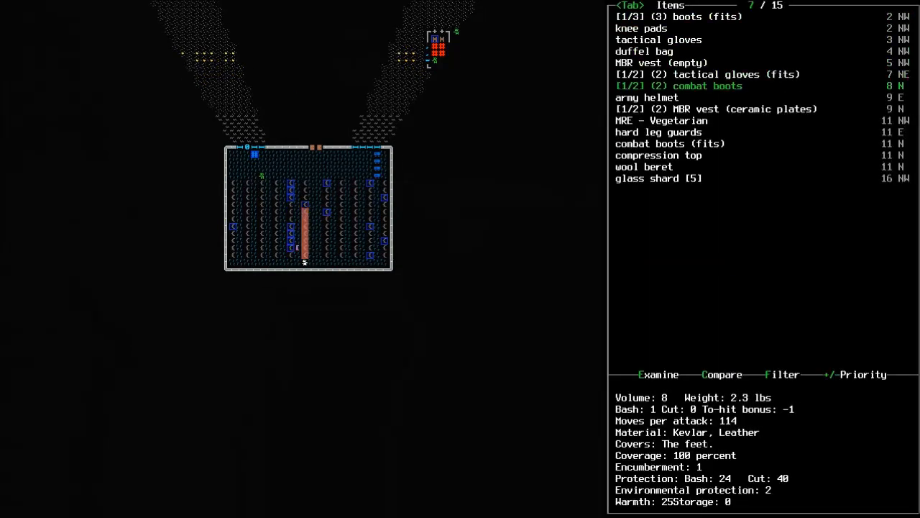
key(down)
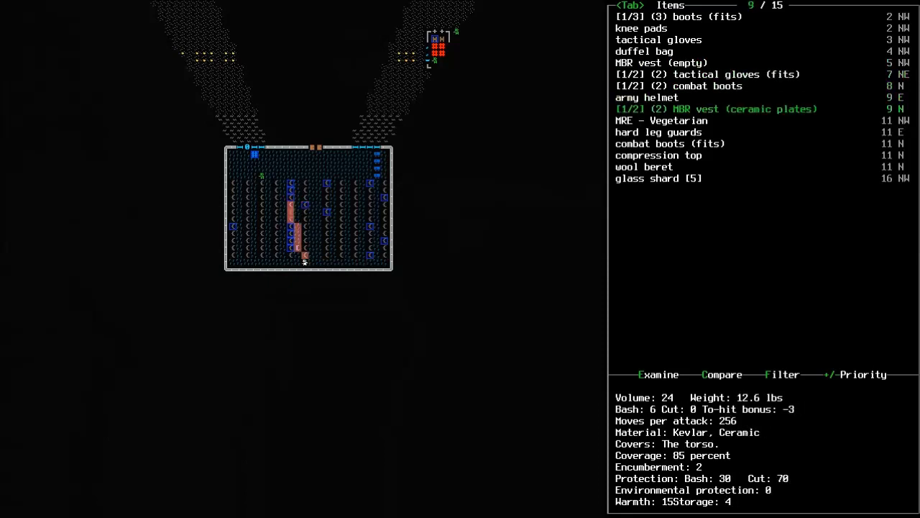
key(escape)
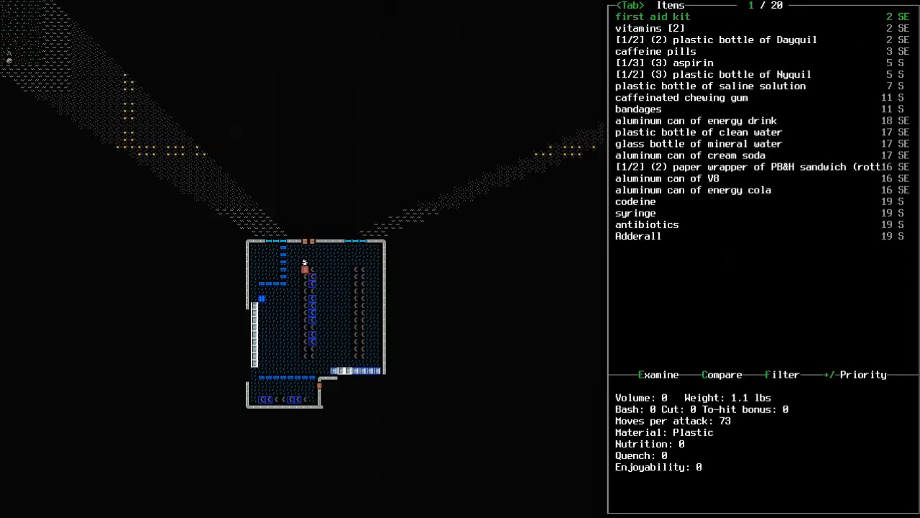
Step: Pick up the vitamins from the pharmacy shelves and take some aspirin for the pain
key(down)
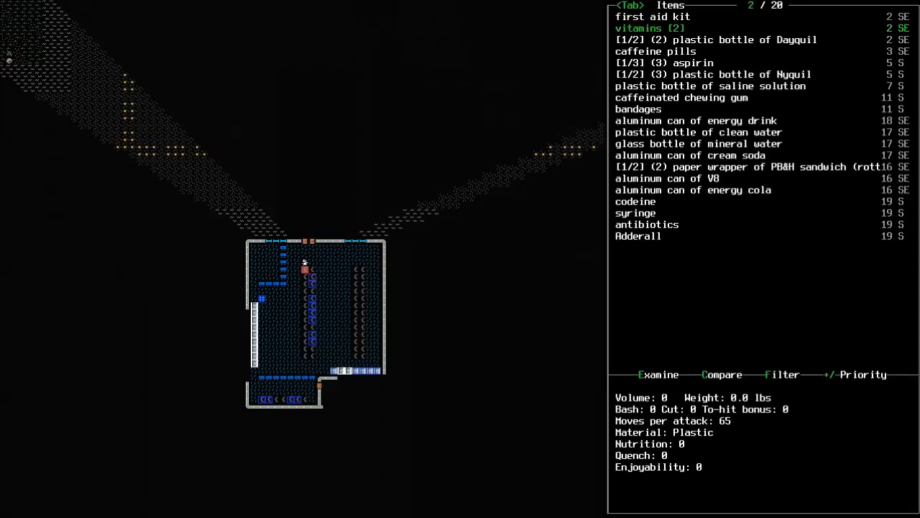
key(DOWN)
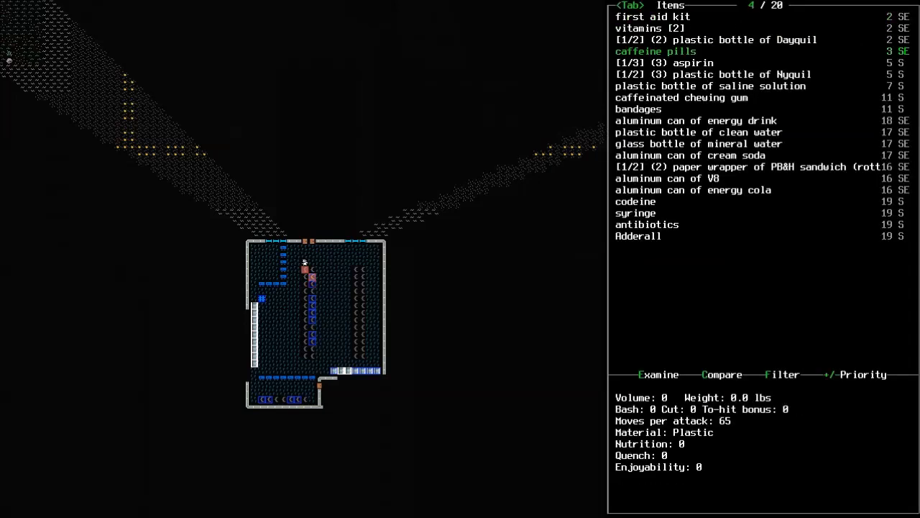
key(Escape)
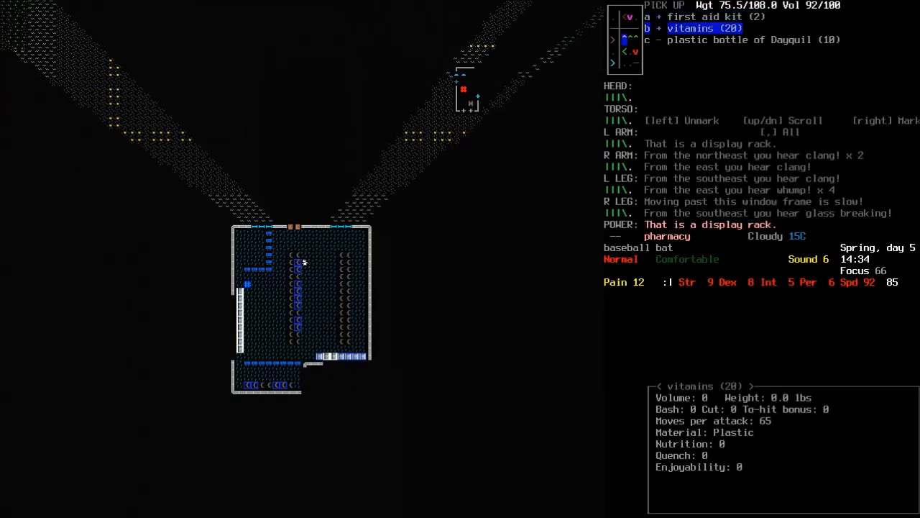
key(E)
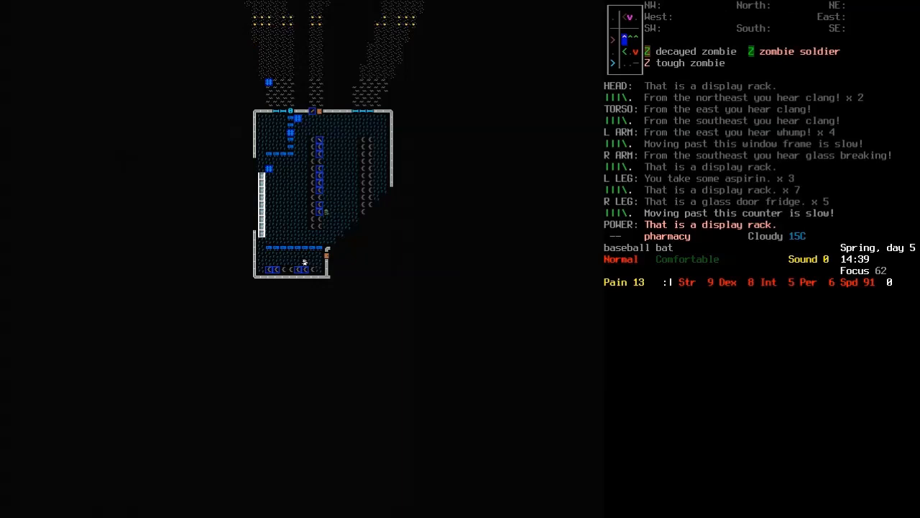
Step: Take tramadol, then walk out of the pharmacy onto the road where a tough zombie bites
key(g)
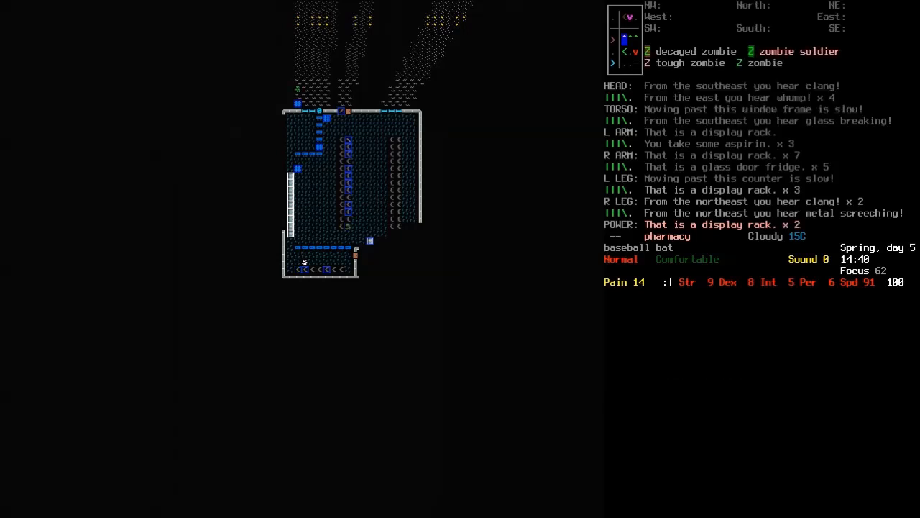
key(E)
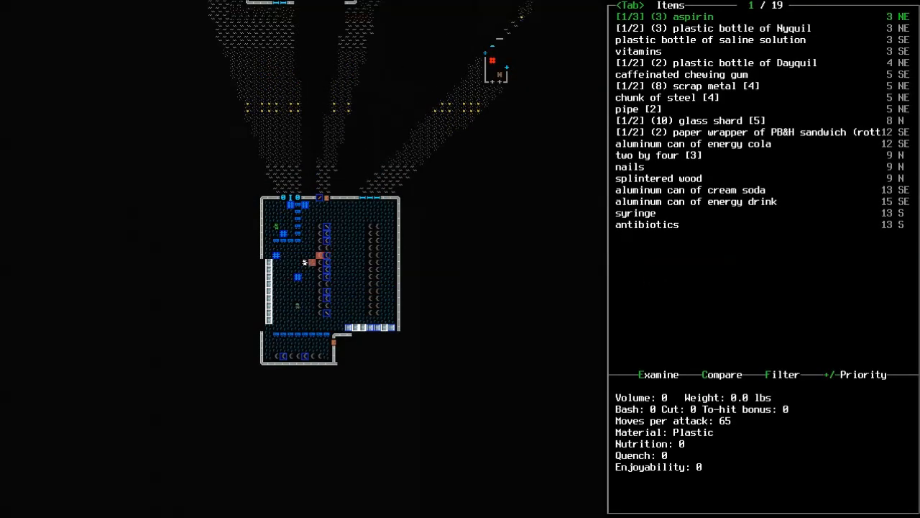
key(down)
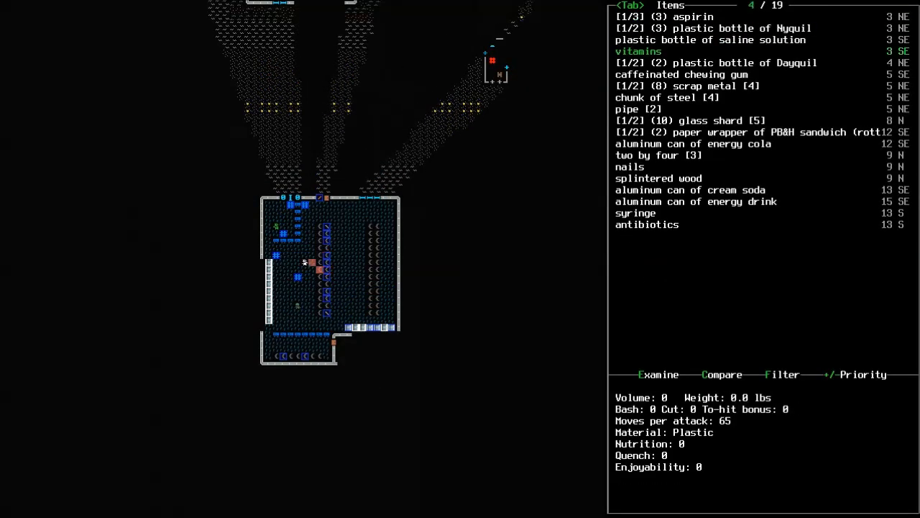
key(down)
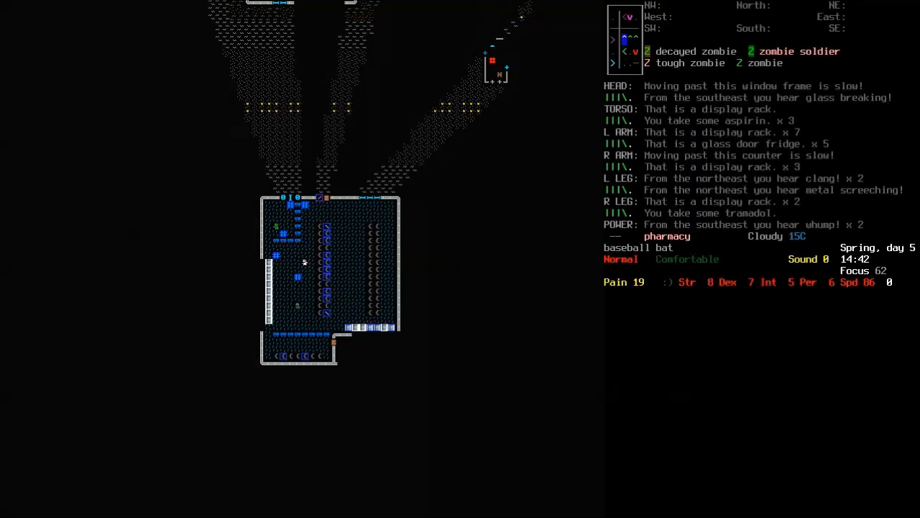
key(E)
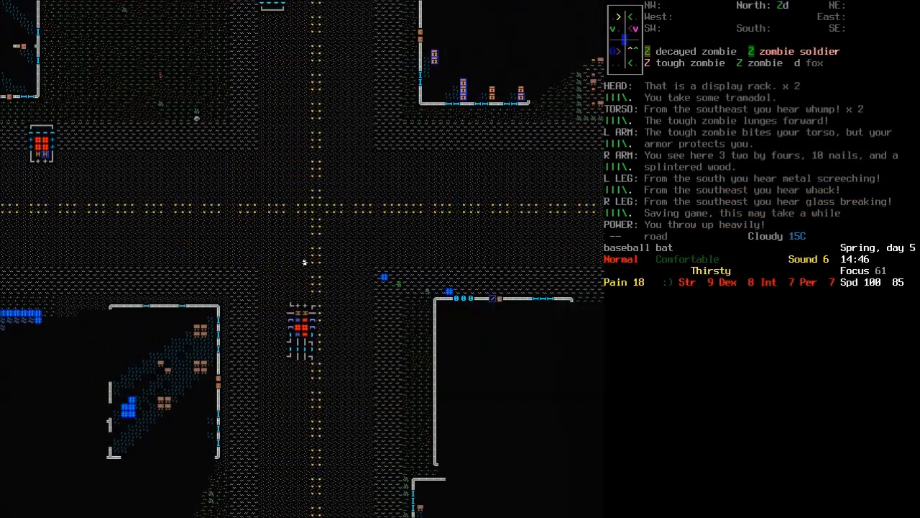
Step: Eat fruit and inspect the motorcycle's parts and condition
key(E)
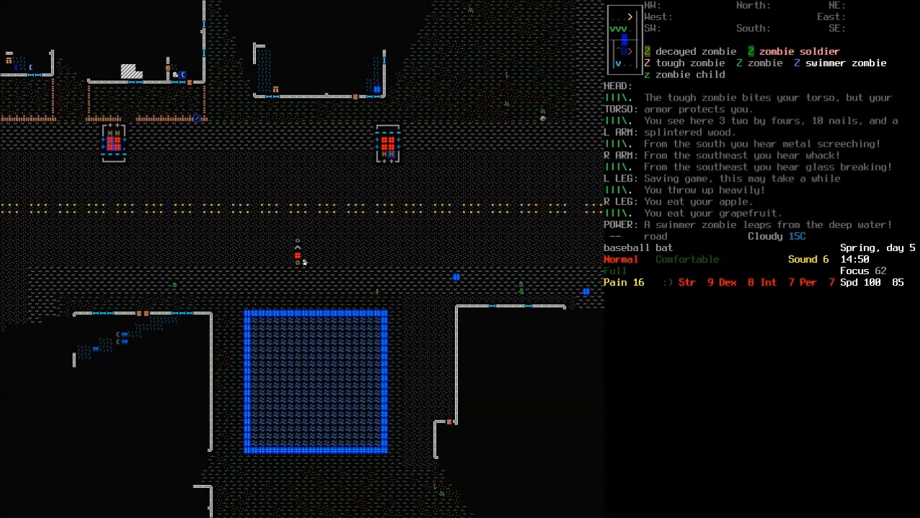
key(e)
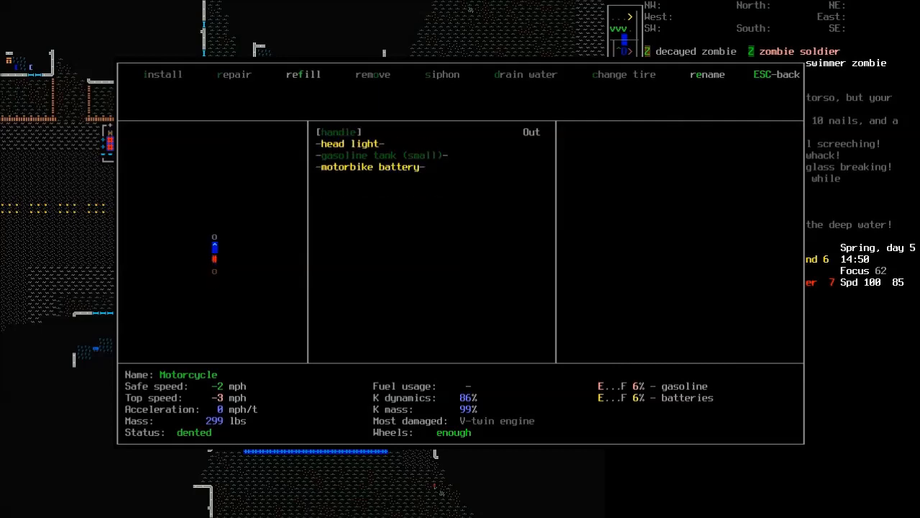
key(Escape)
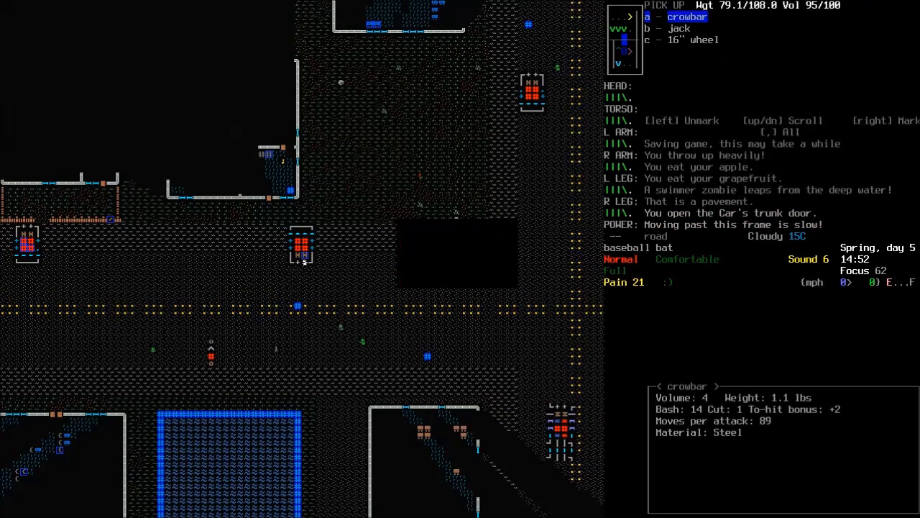
Step: Take the crowbar from the trunk and examine the dented car missing its wheels
key(down)
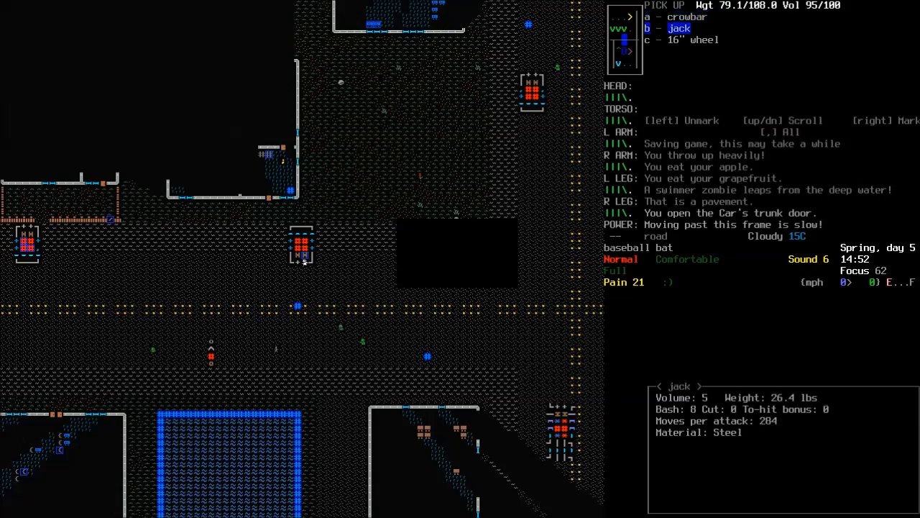
key(up)
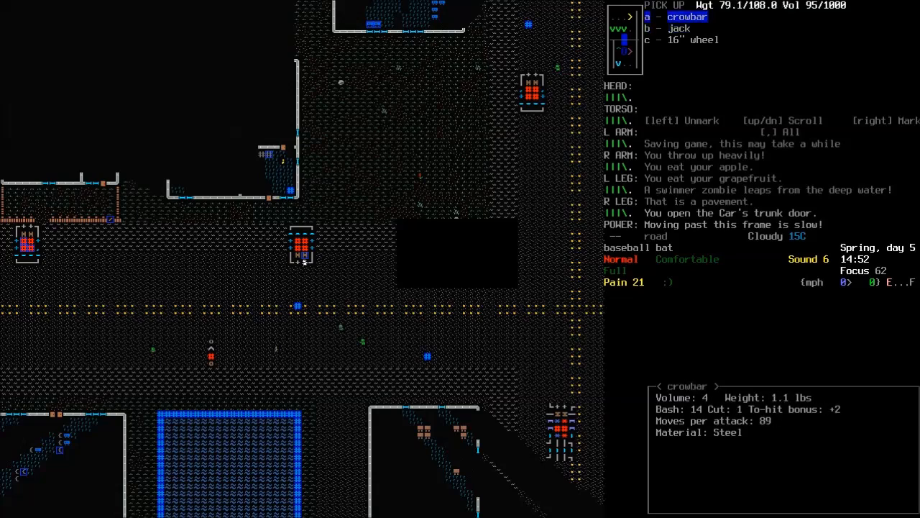
key(escape)
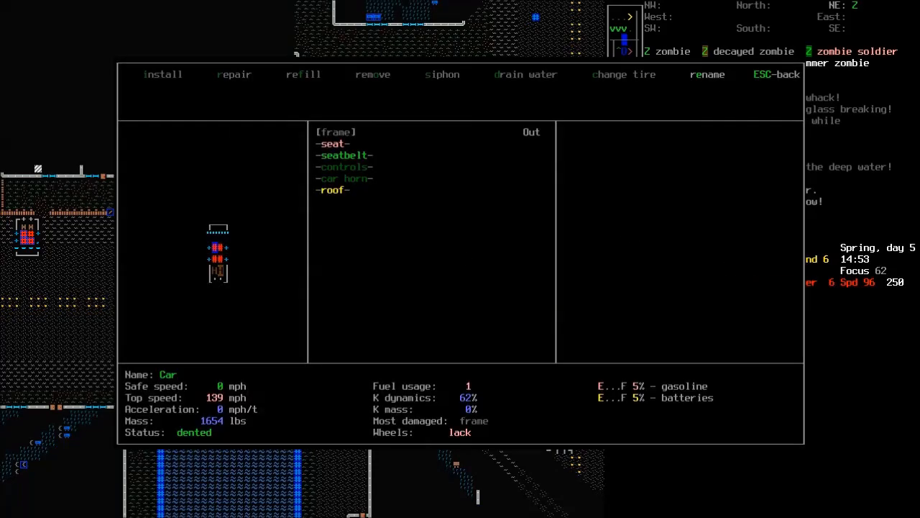
key(Escape)
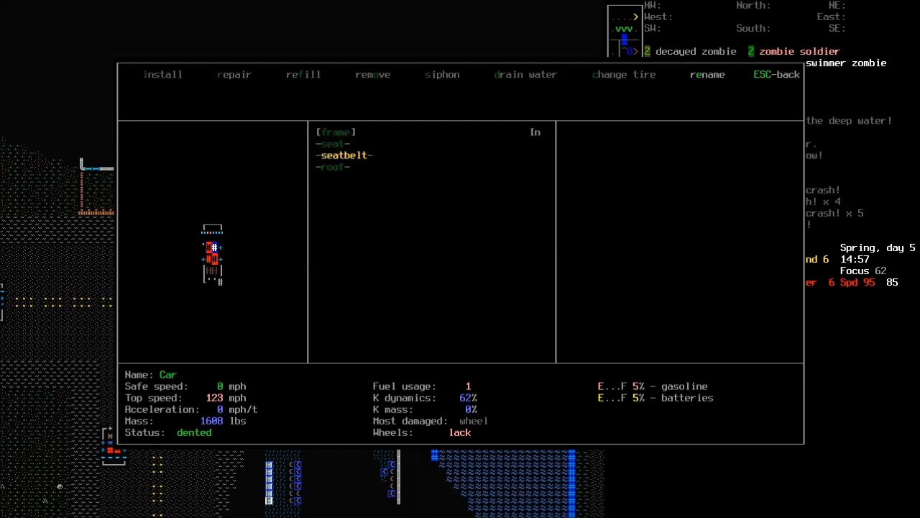
key(Escape)
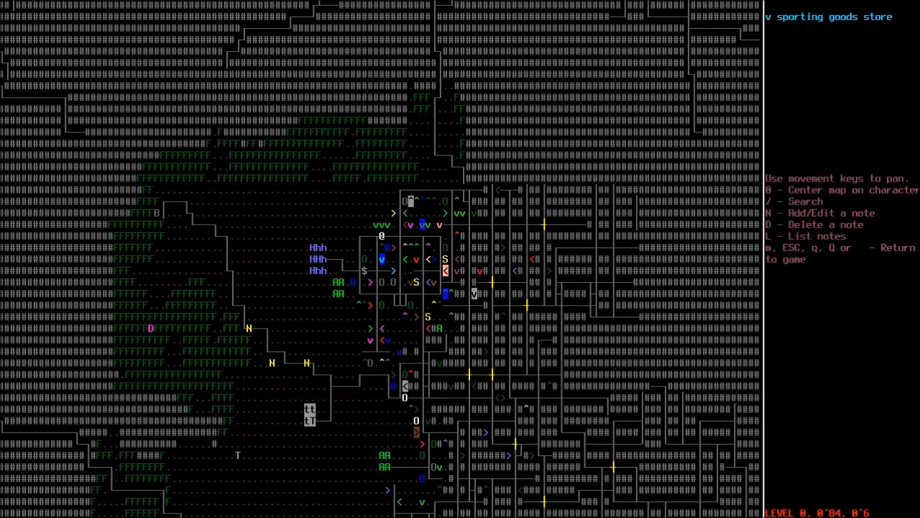
Step: Scan the overmap for the pharmacy and gun store to the west, then resume walking the field
key(up)
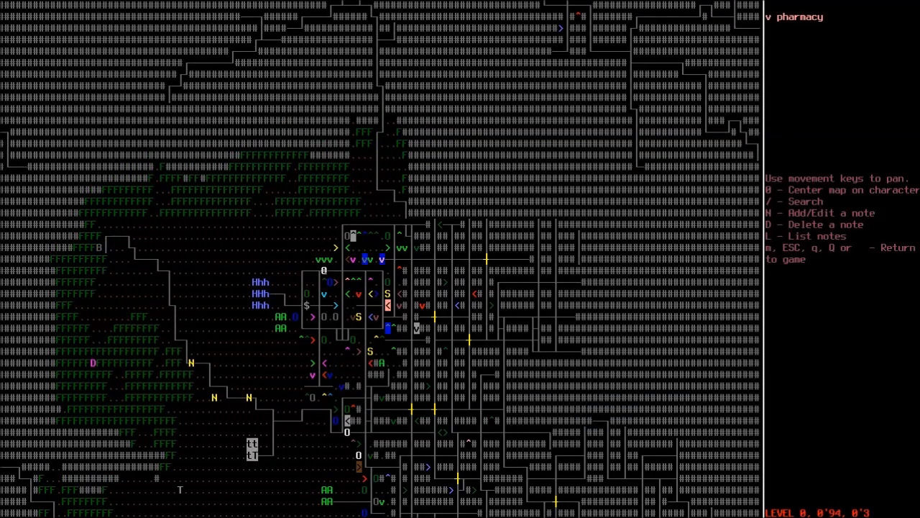
key(up)
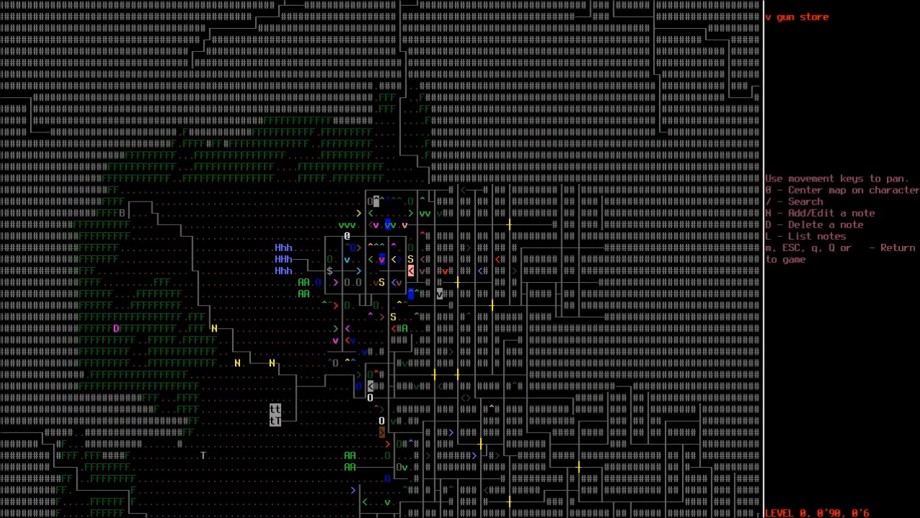
key(Escape)
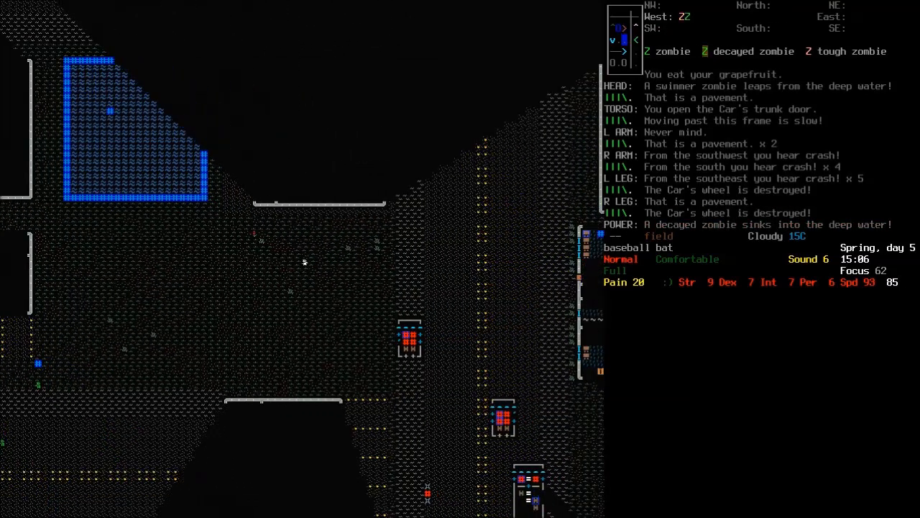
Step: Check the area map for a route, then walk to the road as zombies close in
key(s)
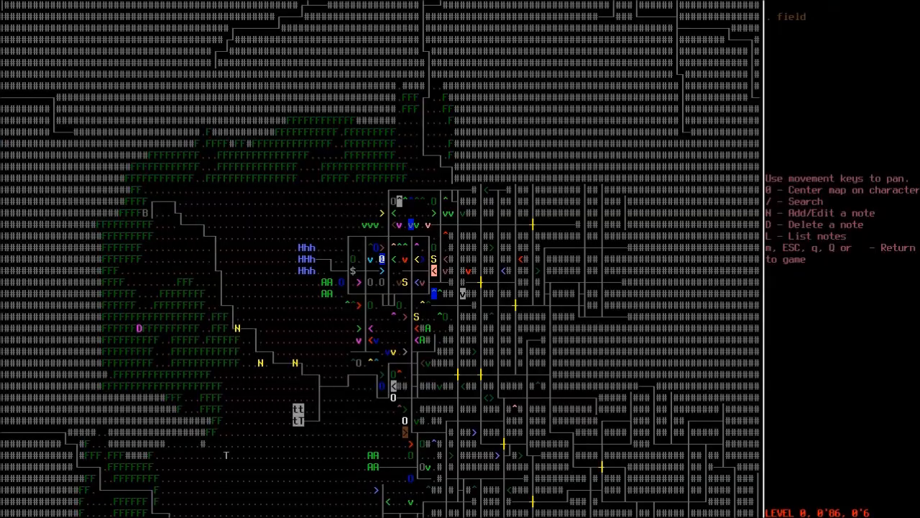
key(Escape)
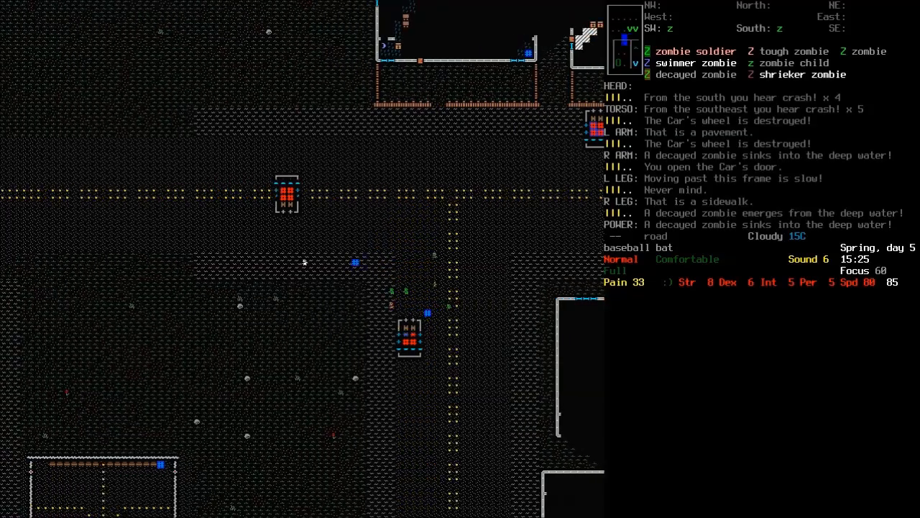
Step: Review the carried consumables in the Consume menu without eating anything
key(E)
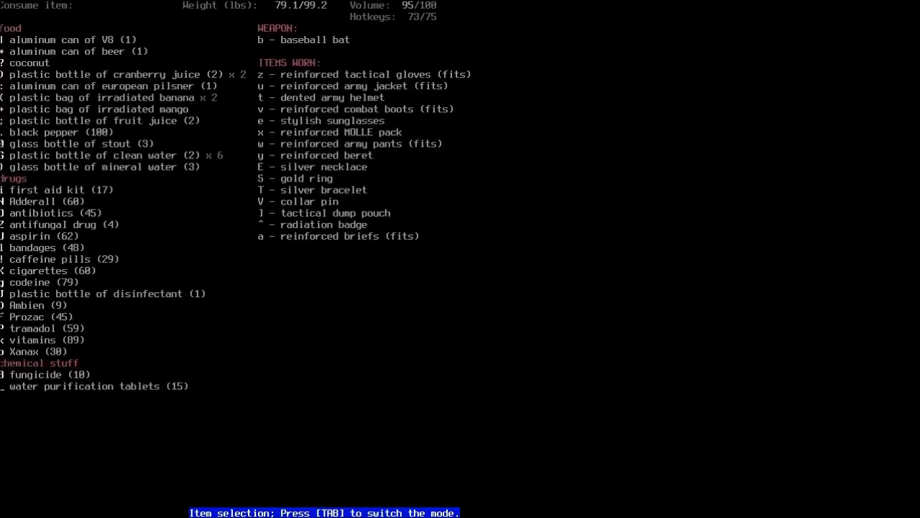
key(Escape)
text(semi)
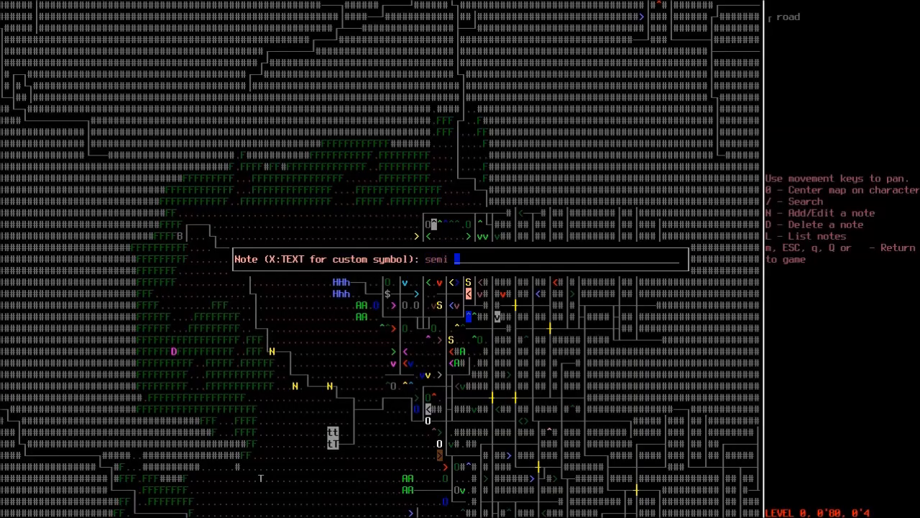
Step: Leave a map note reading 'semi truck needs g...' and head into the open field
text(truck needs g)
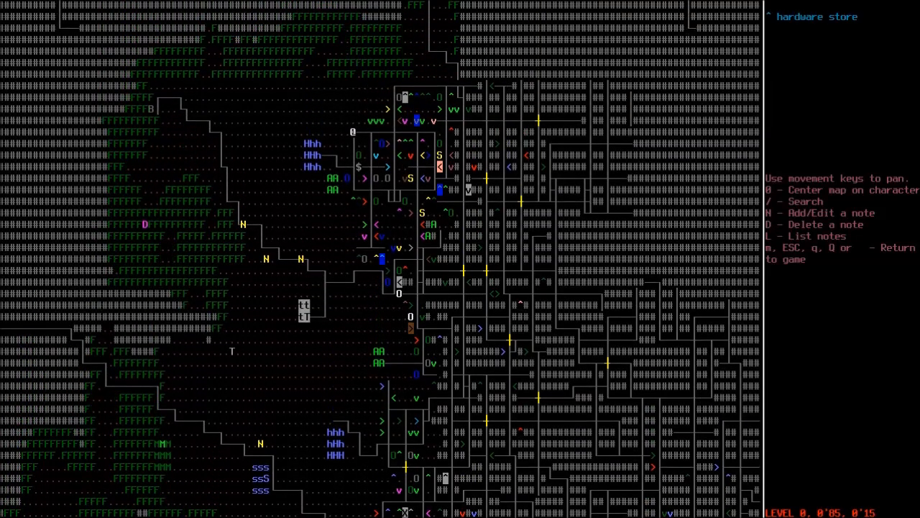
key(up)
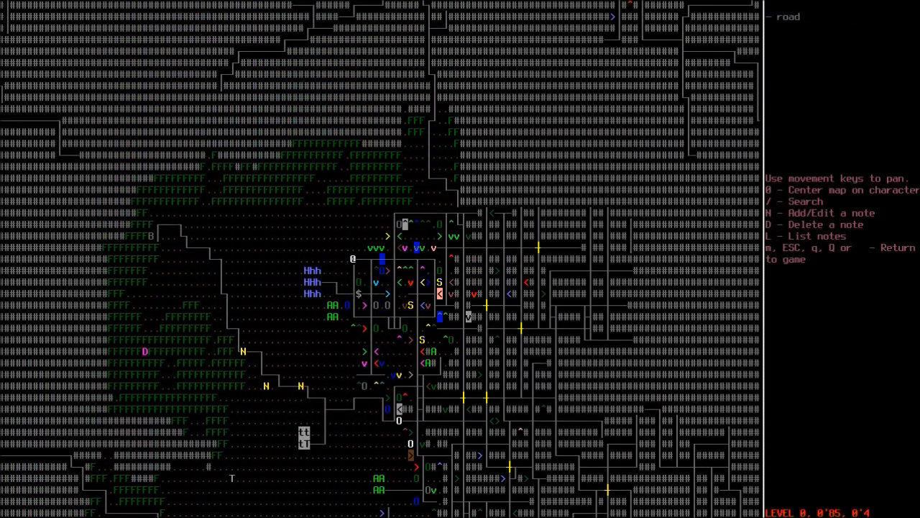
key(Escape)
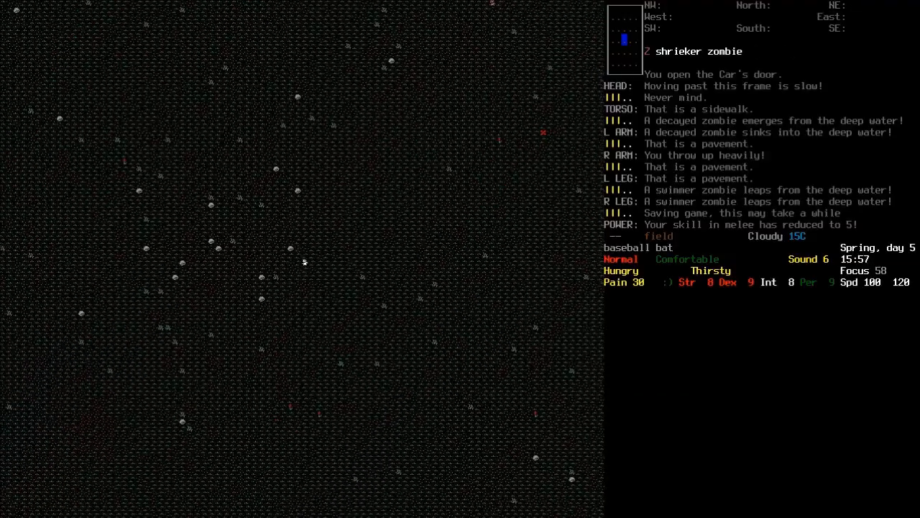
Step: Scout the overmap to the south, then travel past the fungaloid to the road
key(m)
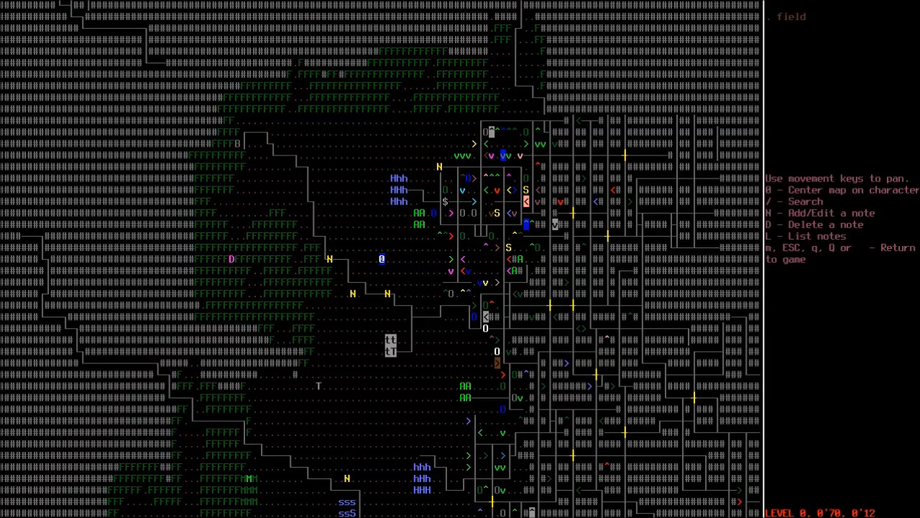
scroll(down, 3)
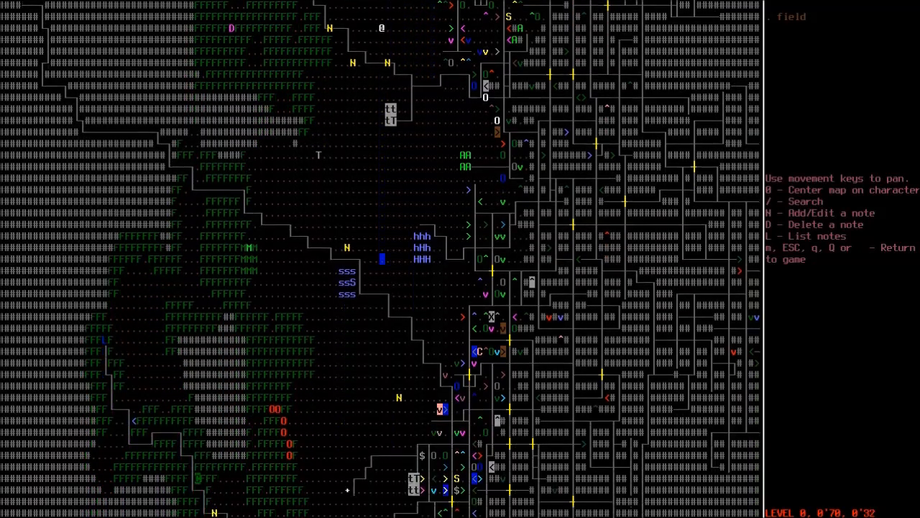
key(up)
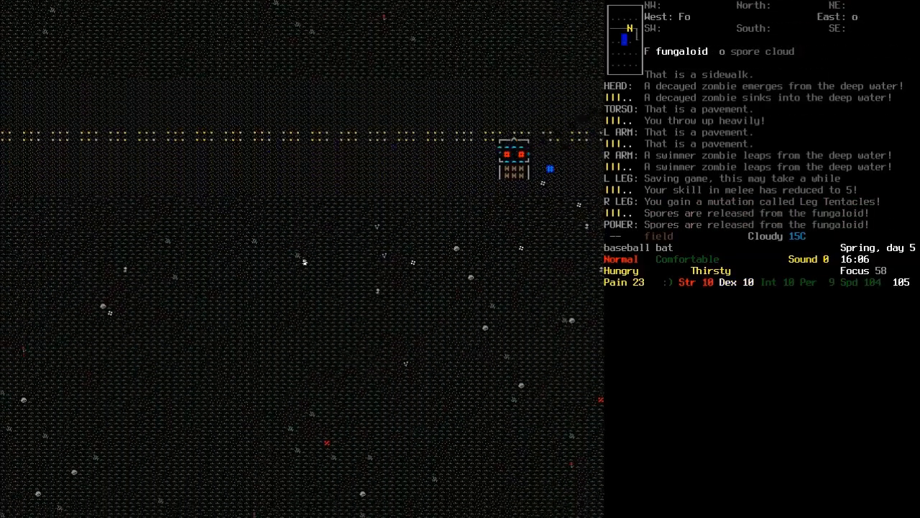
key(up)
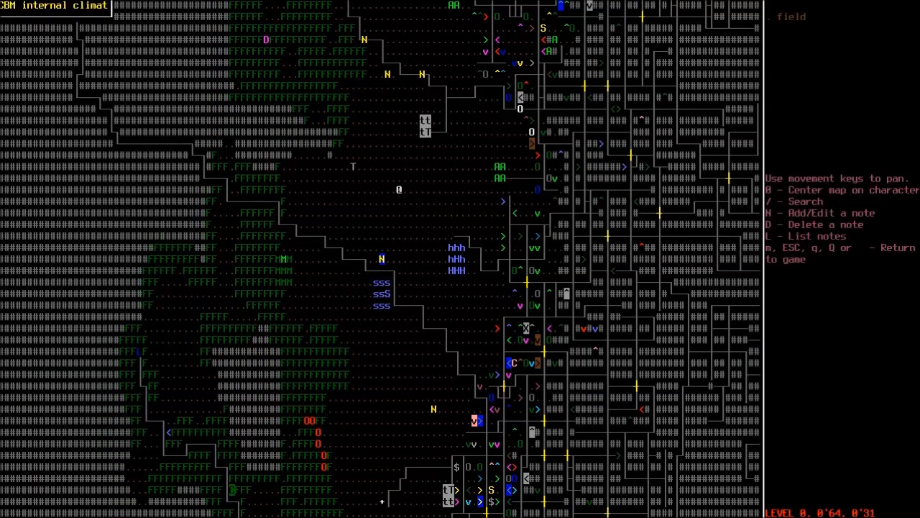
key(Escape)
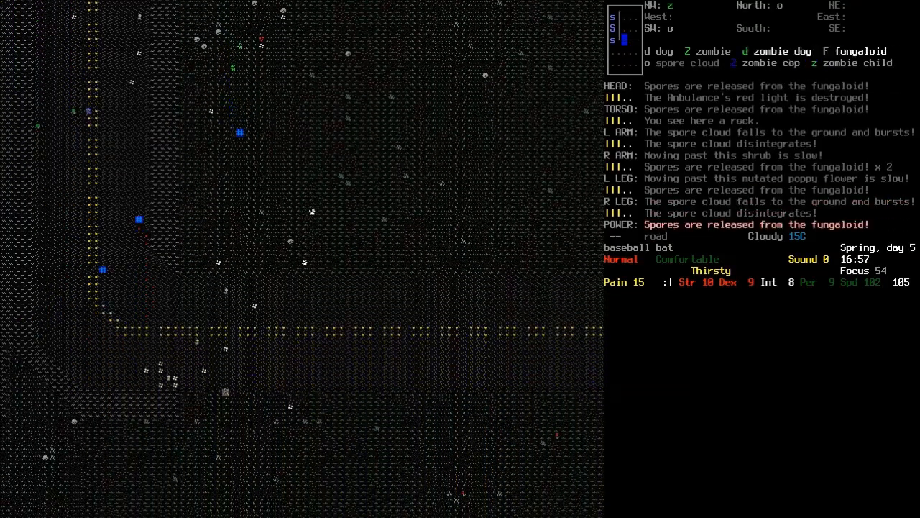
Step: Review the character sheet, highlighting the new Leg Tentacles mutation
key(@)
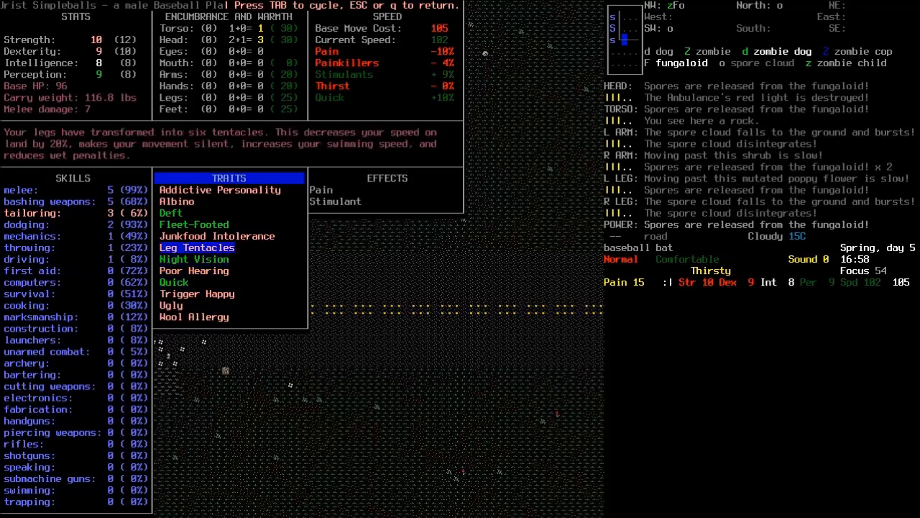
key(escape)
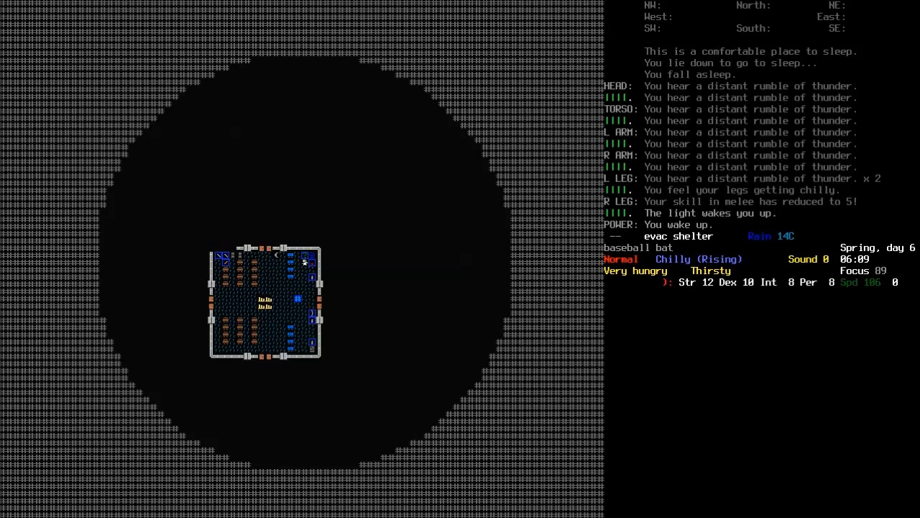
Step: Drink the V8 after waking, then bring up the item list for dropping
key(E)
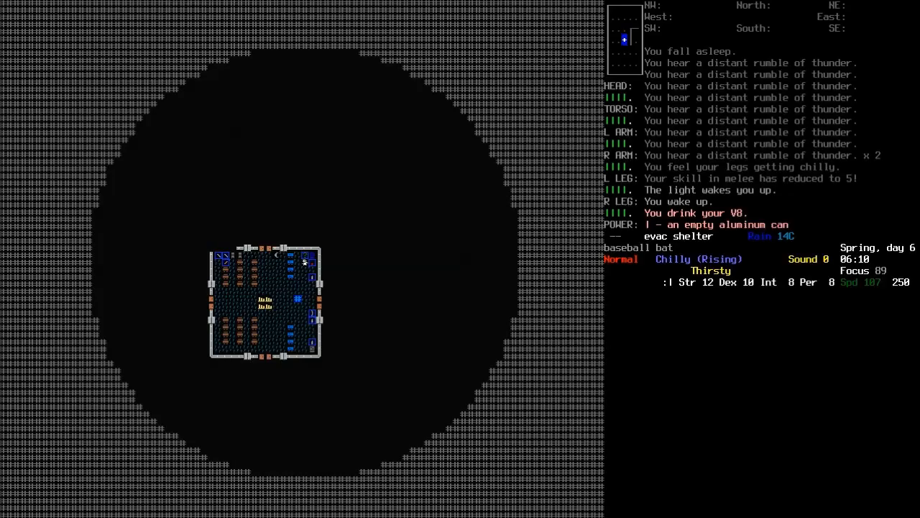
key(E)
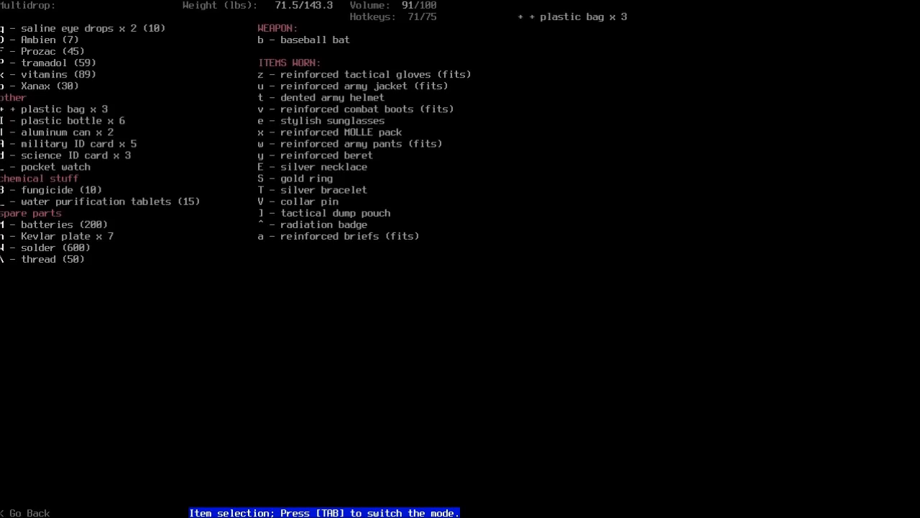
Step: Drop the plastic bags and Kevlar plates on the evac shelter floor
key(I)
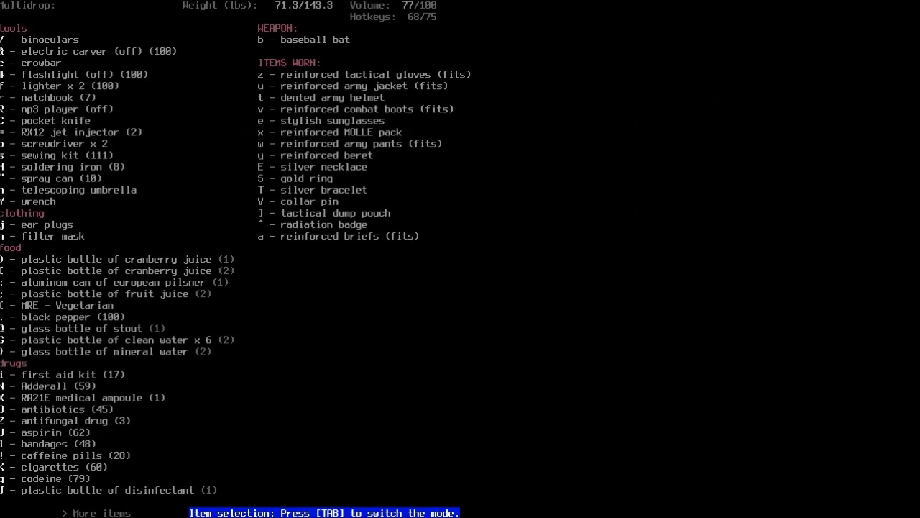
scroll(down, 3)
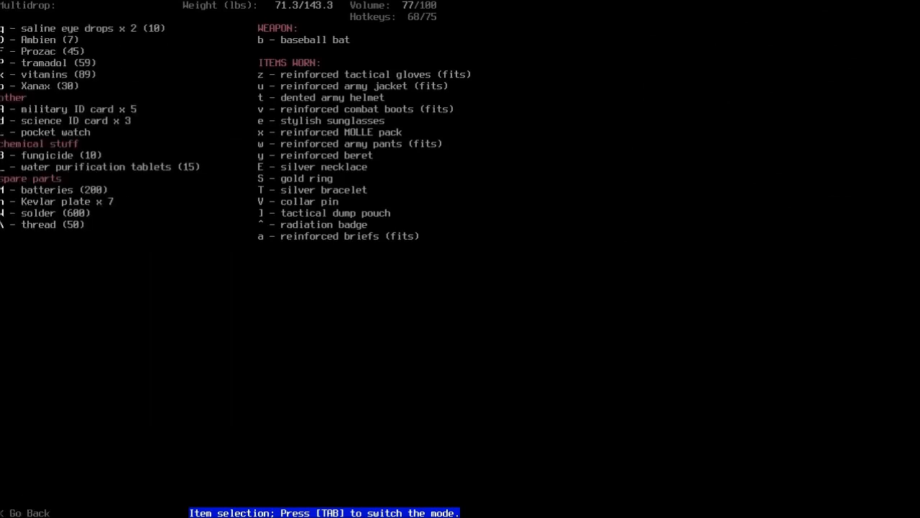
key(n)
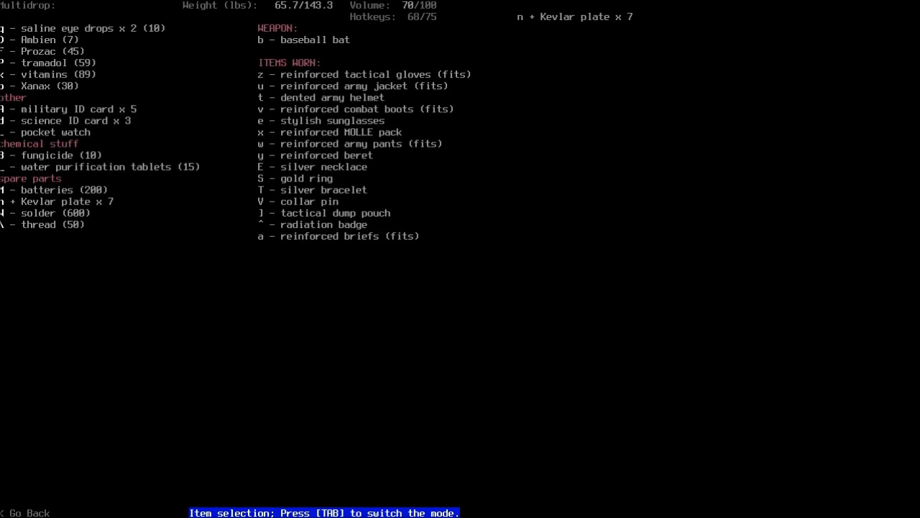
key(backslash)
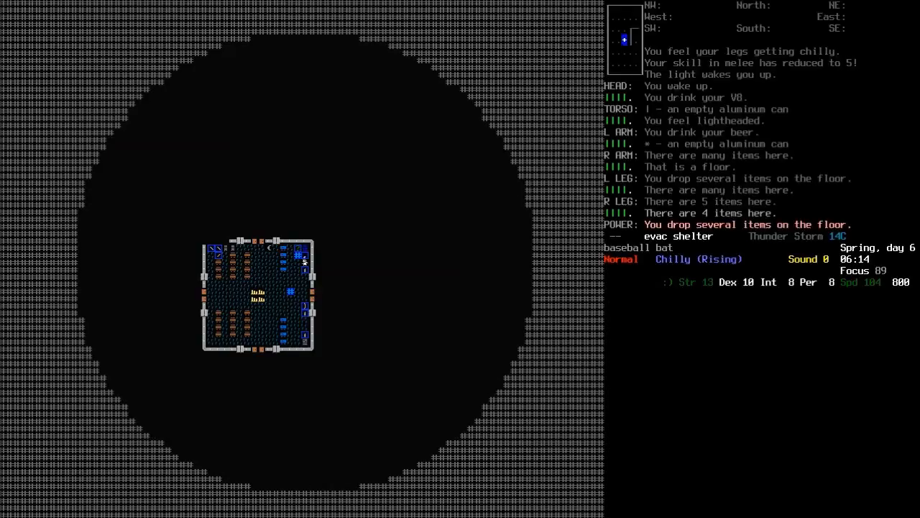
Step: Drop the cranberry juice, pilsner, MRE - Vegetarian, black pepper and water bottles
key(i)
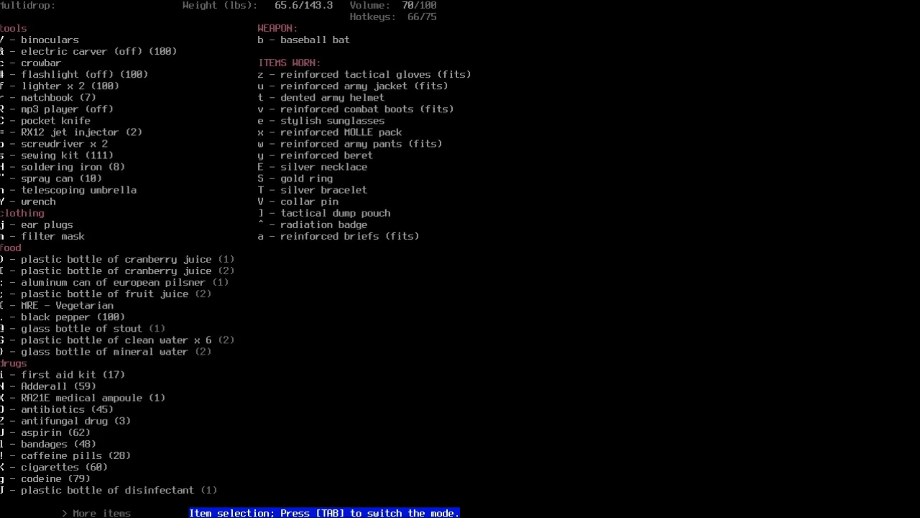
key([)
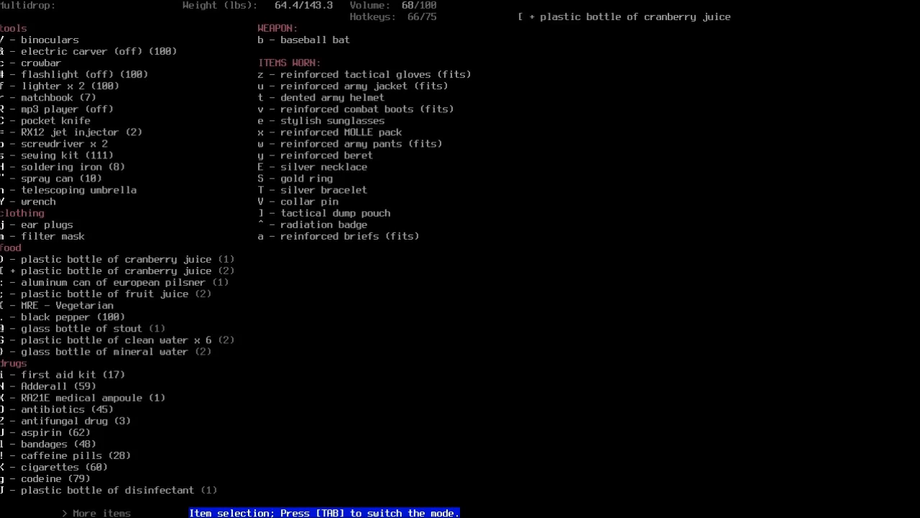
key(:)
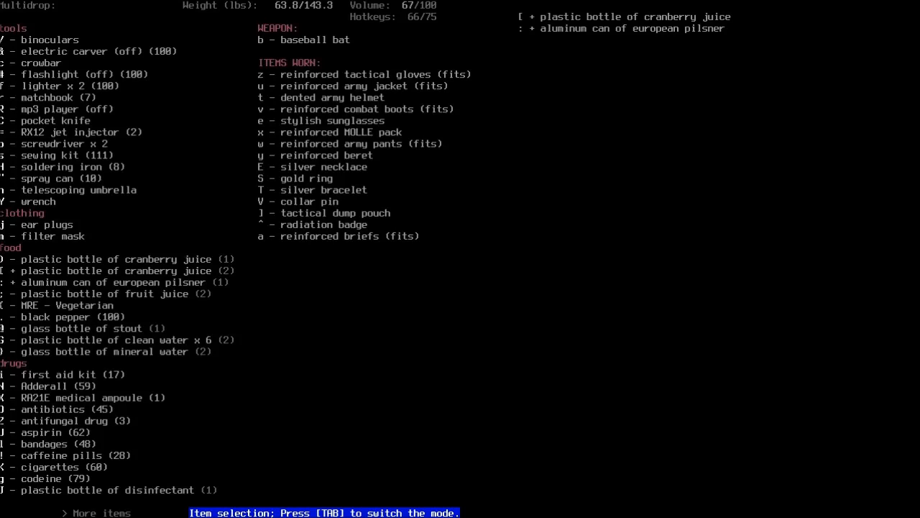
key({)
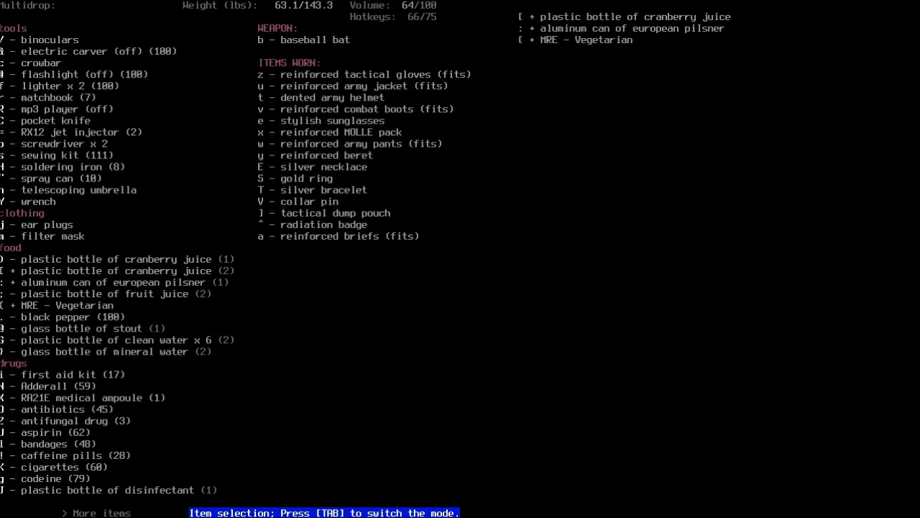
key(.)
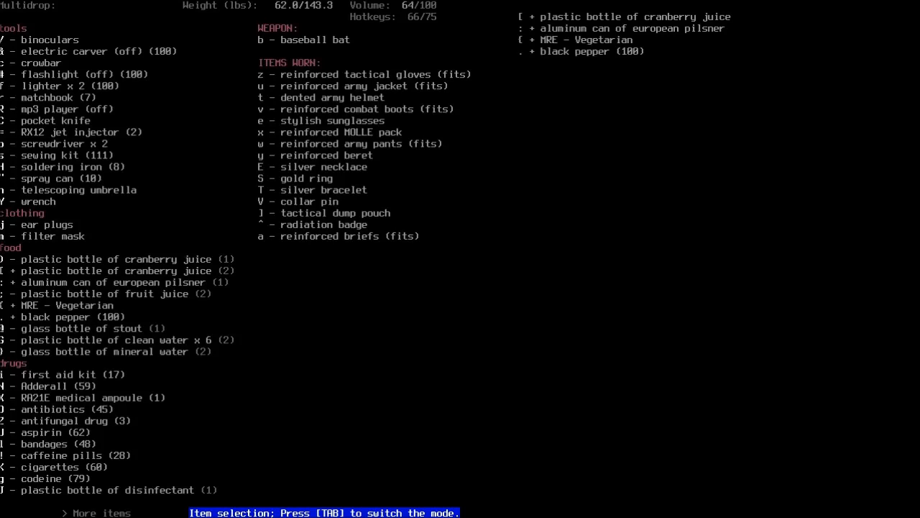
key(G)
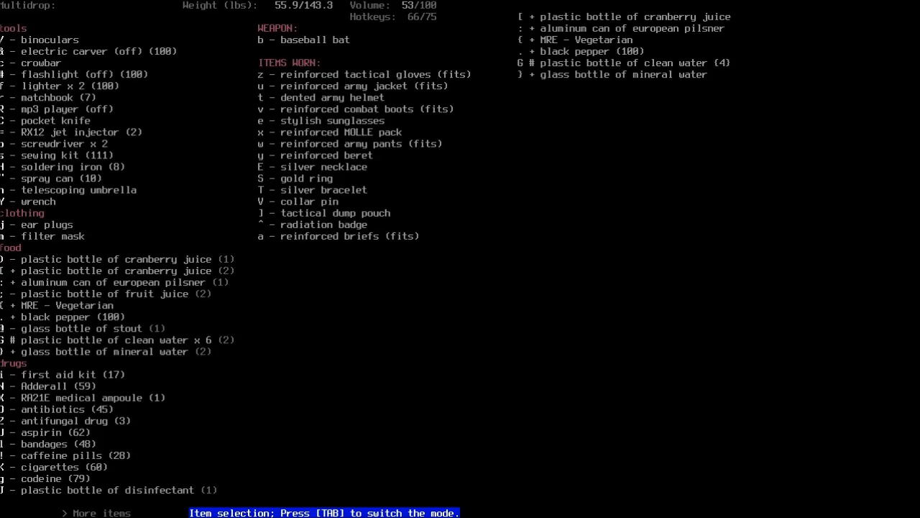
key(Tab)
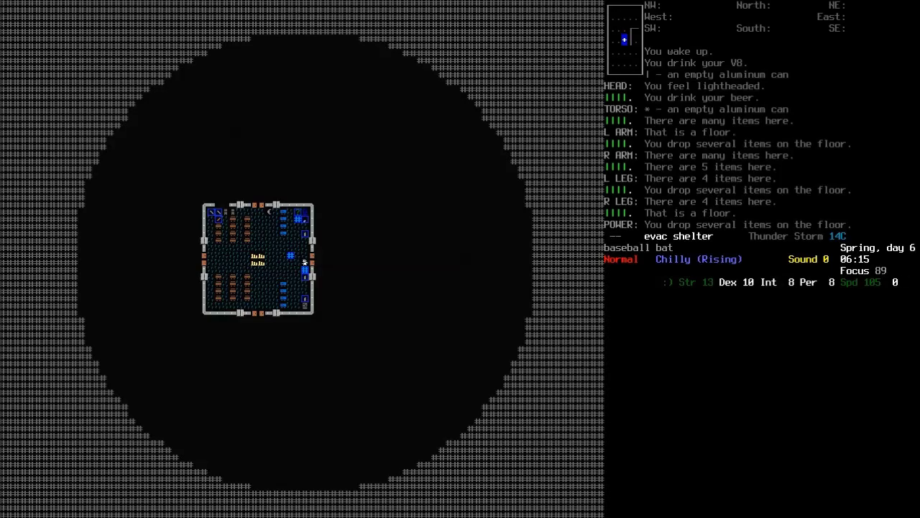
Step: Drop the spray can, wrench, screwdrivers and soldering iron, bringing weight under 50 lbs
key(i)
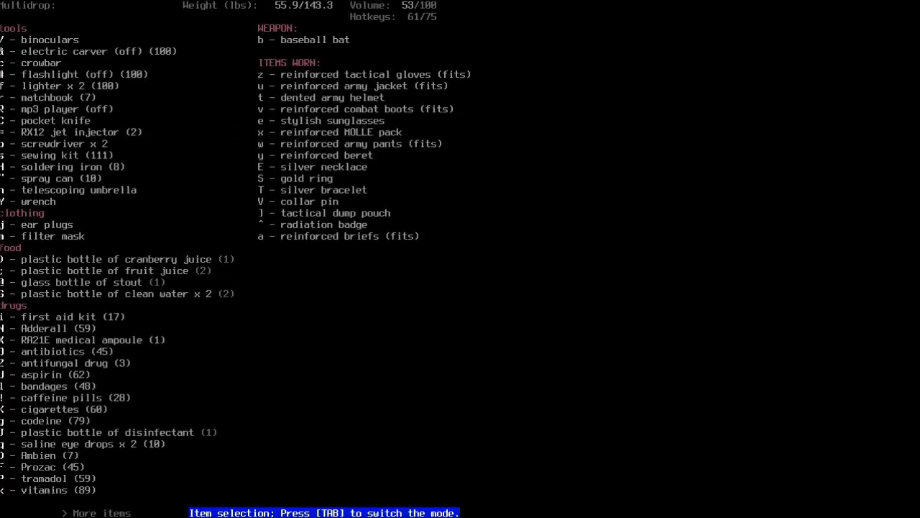
key(Y)
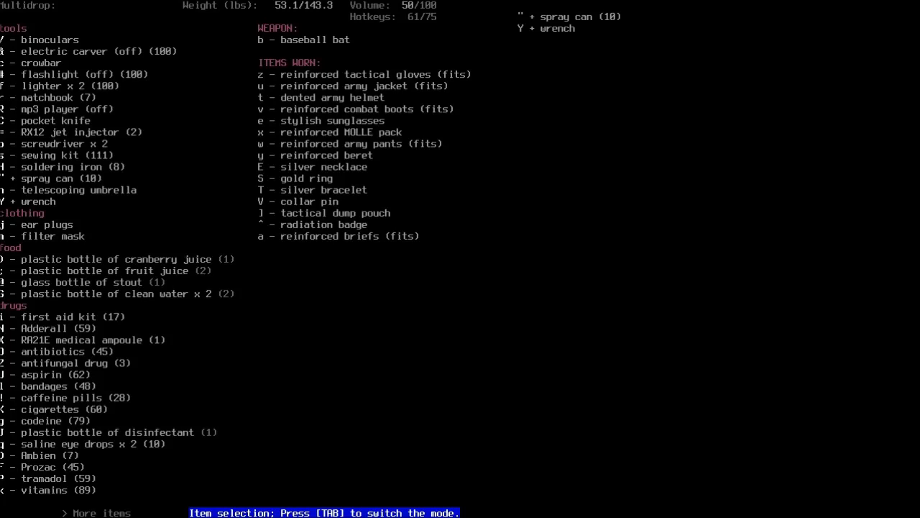
key(H)
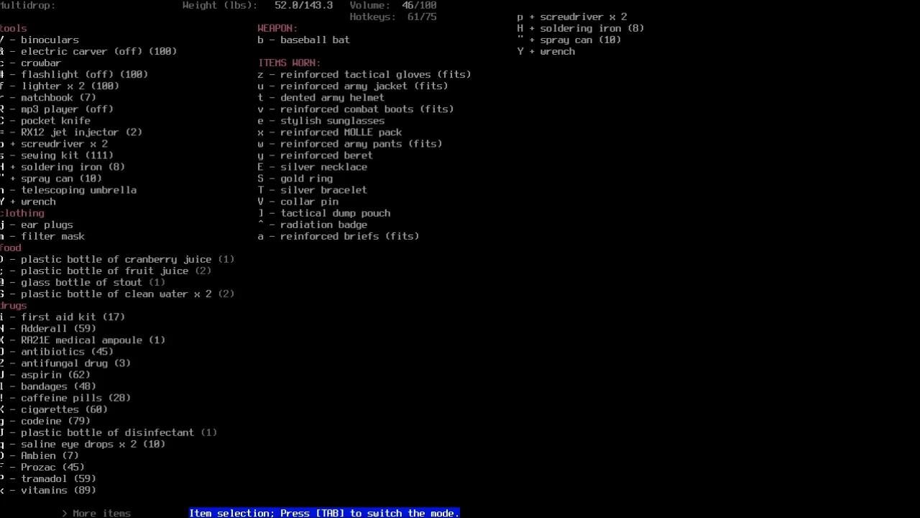
key(R)
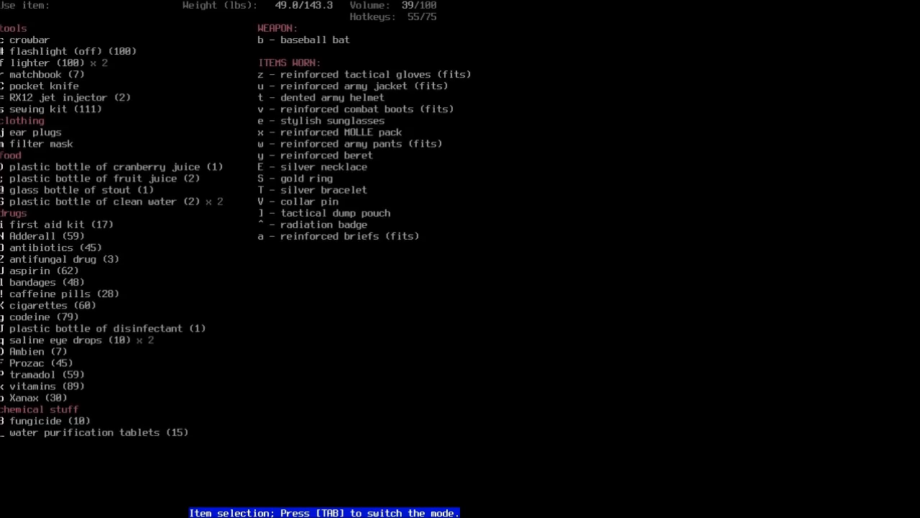
key(Tab)
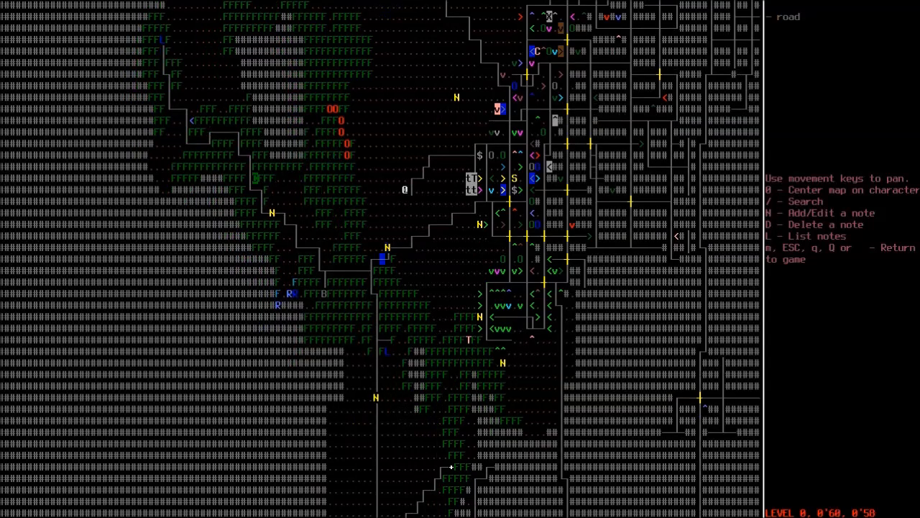
Step: Pan around the world map to check the surroundings, then return to the game
key(up)
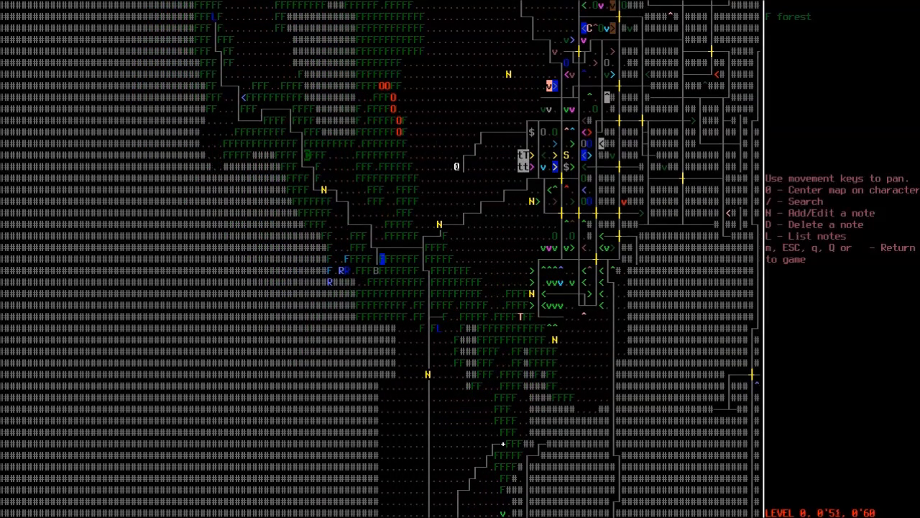
key(Escape)
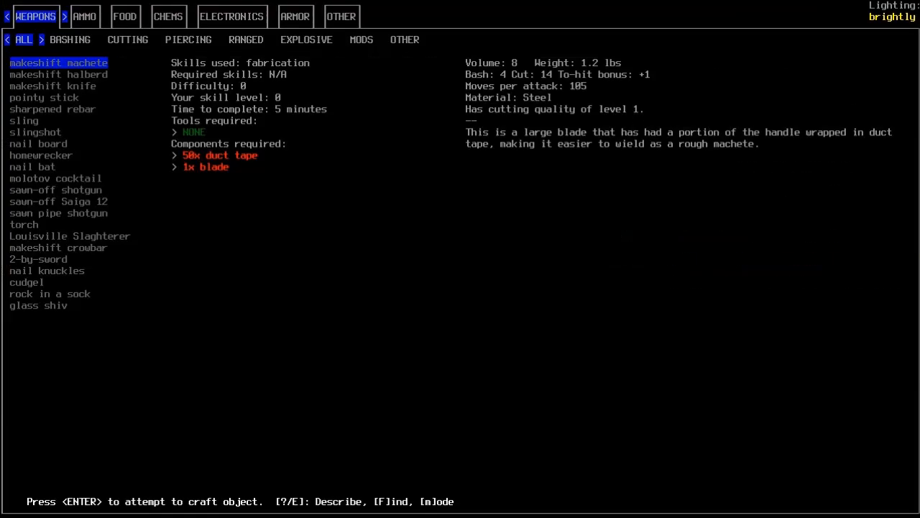
Step: Browse the Ammo, Food and Other crafting recipes, then leave the crafting menu
click(83, 16)
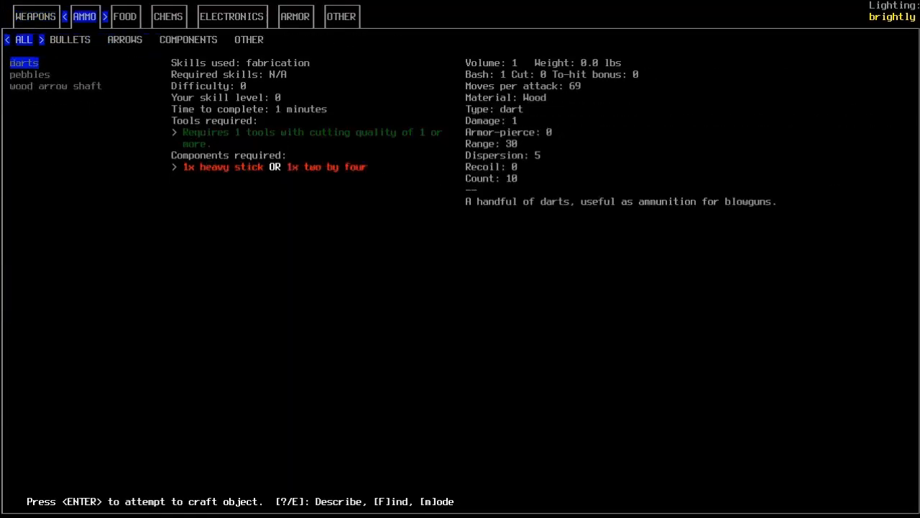
click(124, 16)
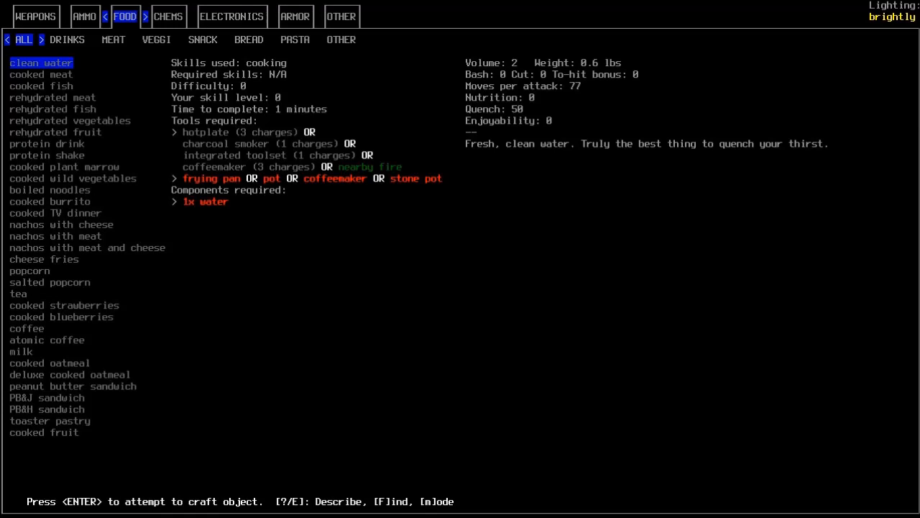
click(341, 40)
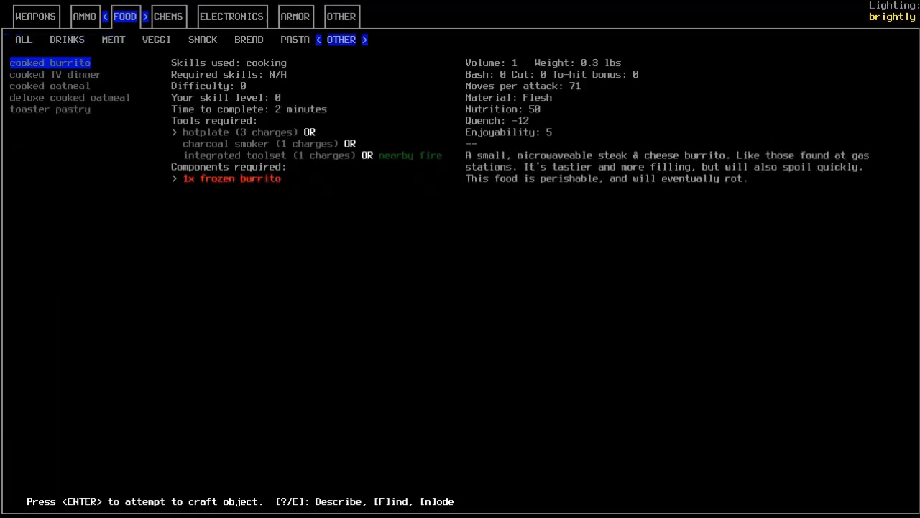
key(Escape)
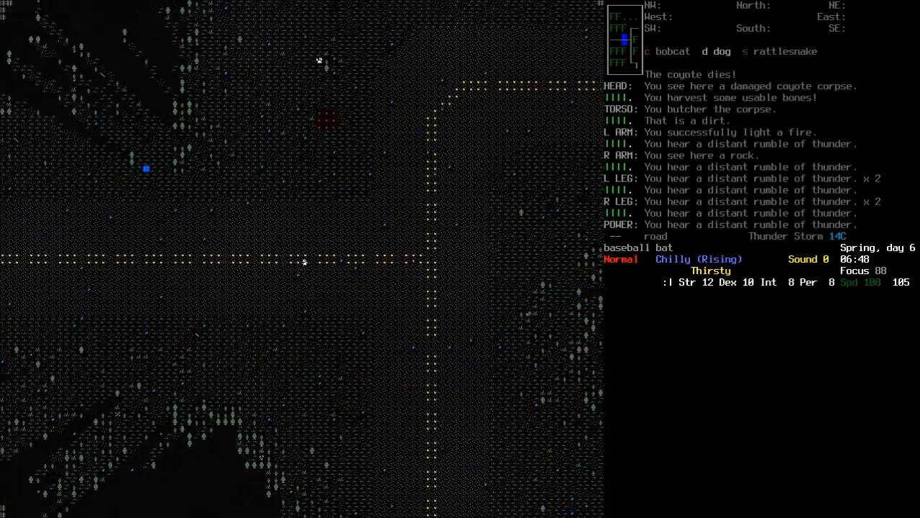
Step: Check the route on the overmap, then head for the bunker and batter the cougar by the fence
key(m)
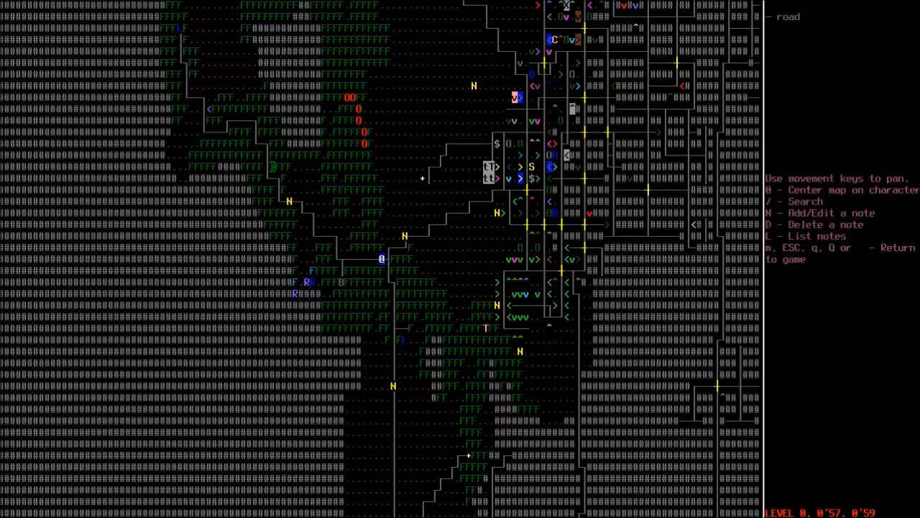
key(Escape)
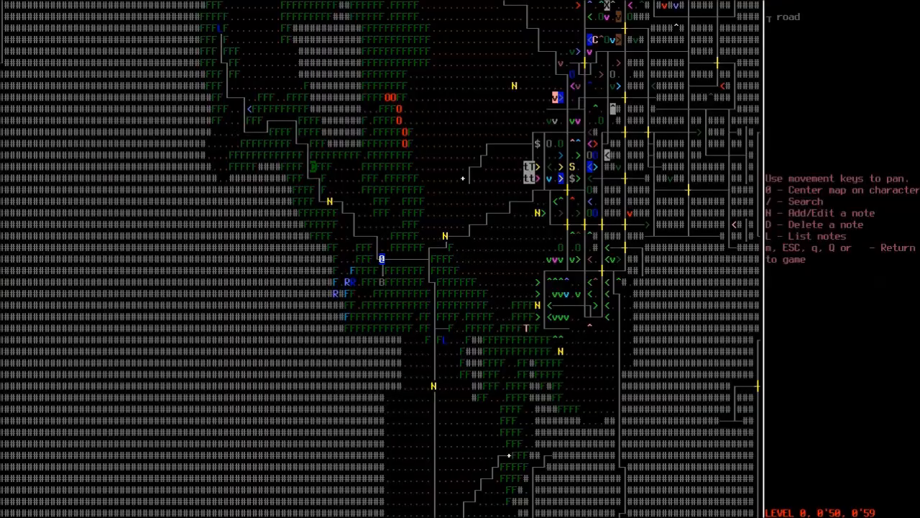
key(Escape)
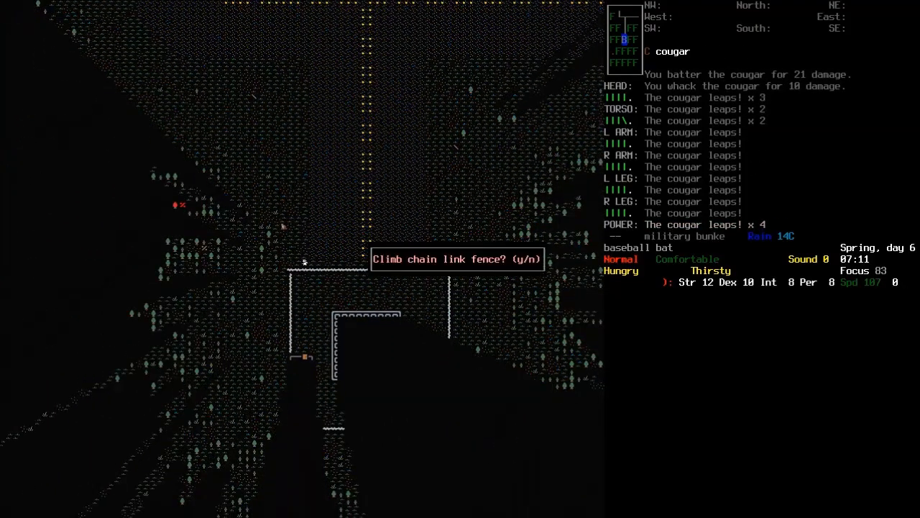
Step: Climb the chain link fence and answer the bunker door's ID card swipe prompt
key(y)
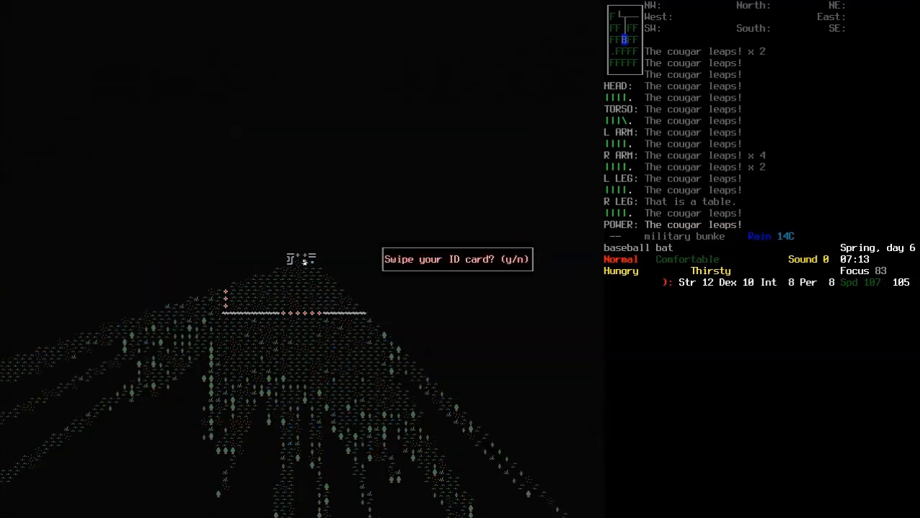
key(y)
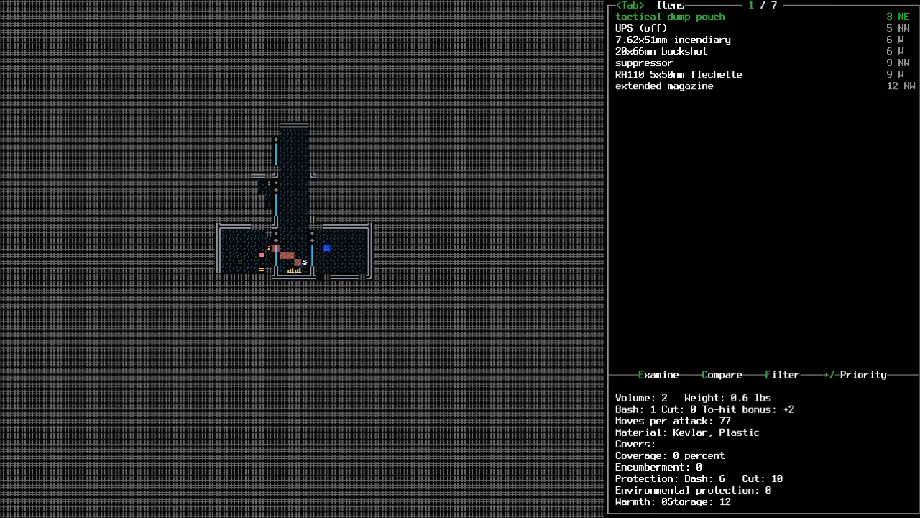
Step: Examine the flechette, brass catcher and extended magazine in the nearby-items list, then close it
key(down)
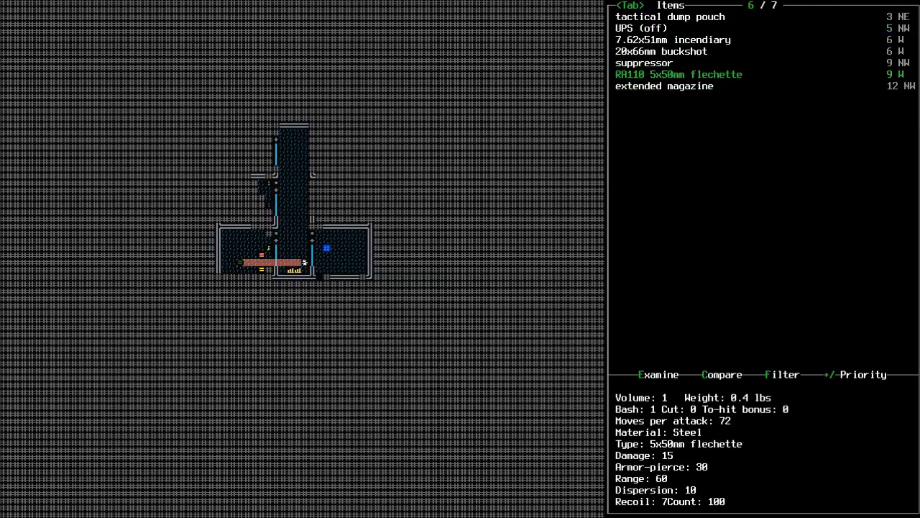
click(659, 374)
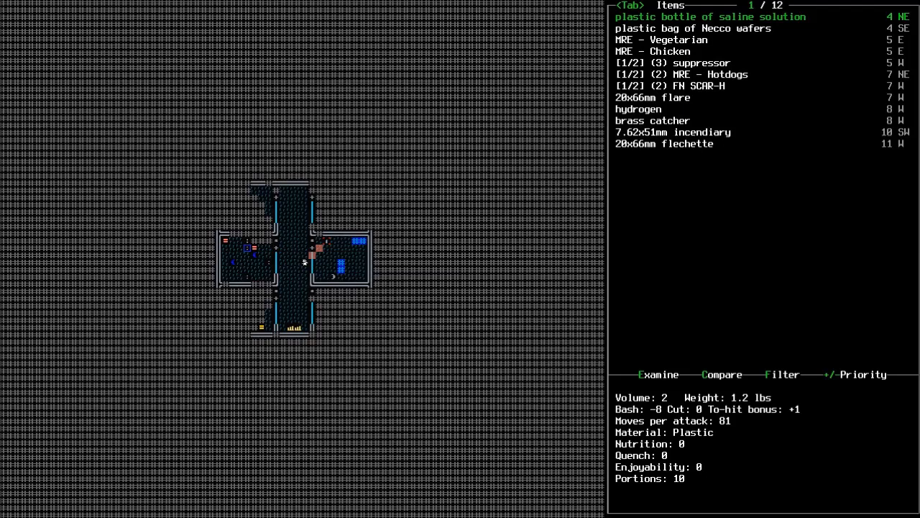
click(659, 374)
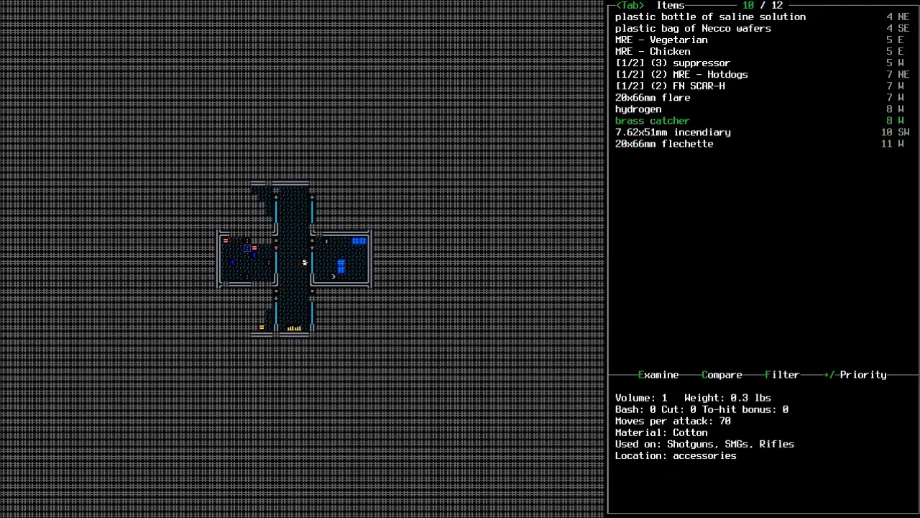
key(up)
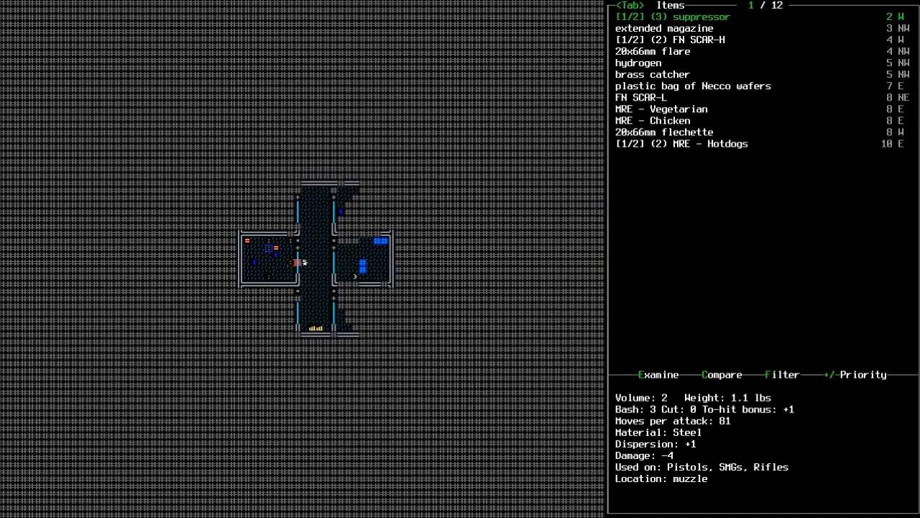
key(down)
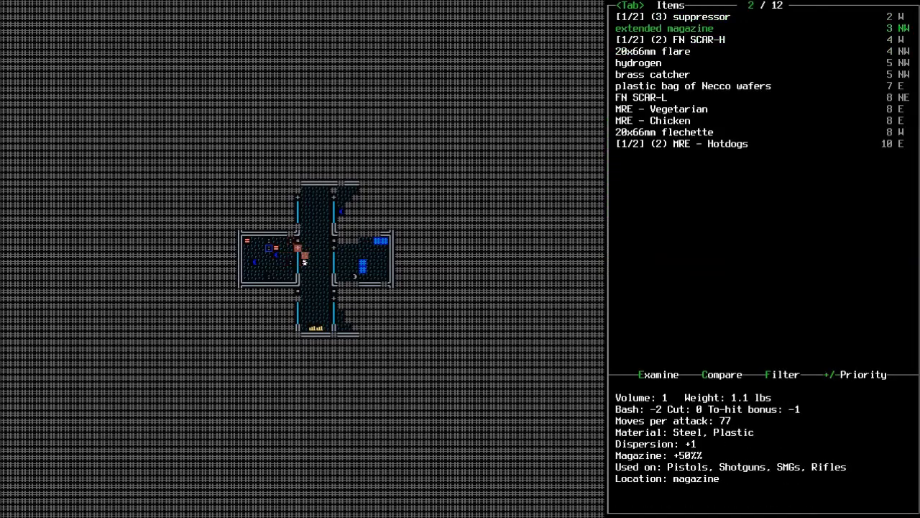
key(Escape)
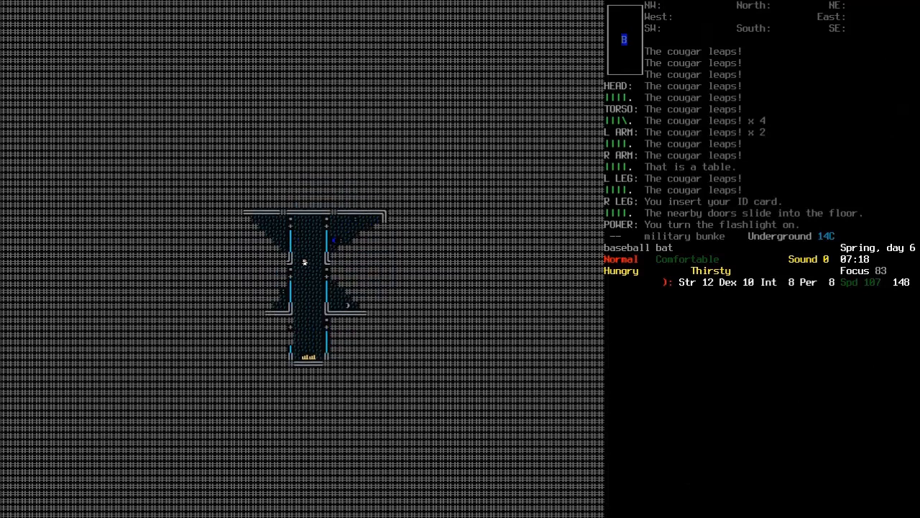
Step: Review the M203 and firearm waterproofing in List Items, then walk into the sealed door
key(i)
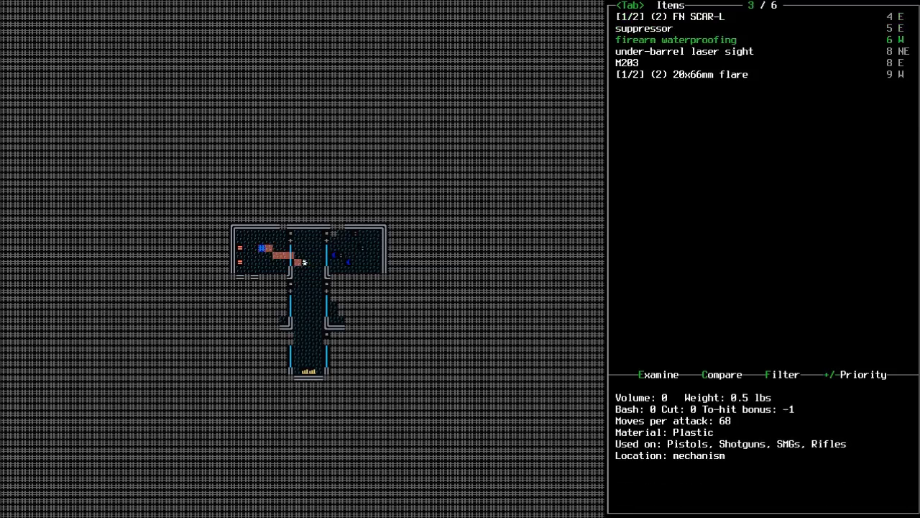
key(escape)
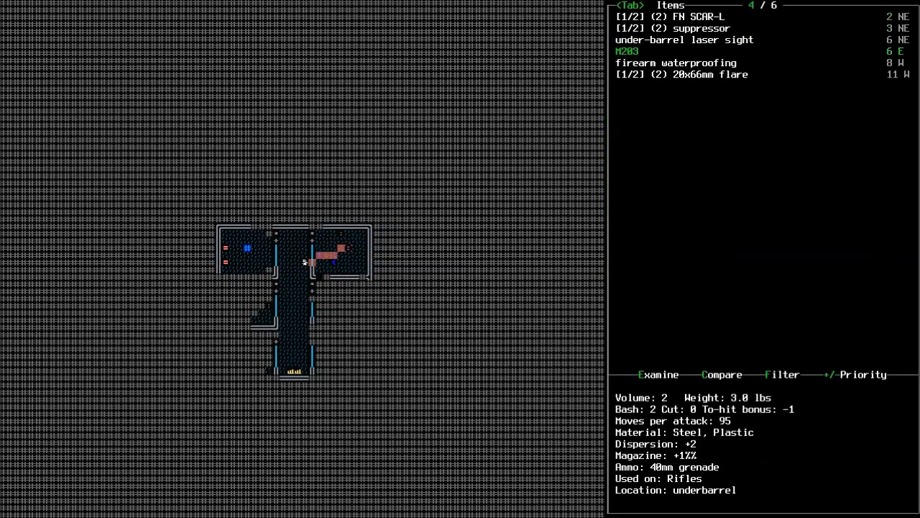
key(up)
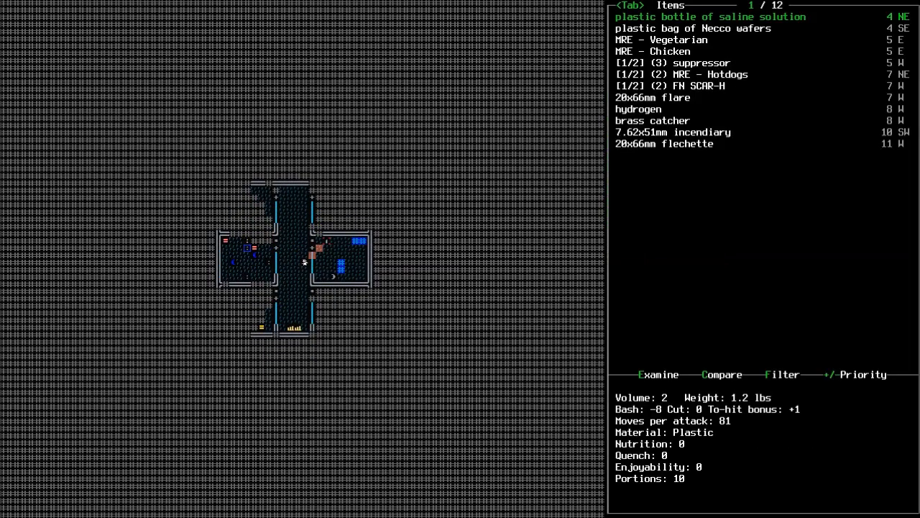
key(Escape)
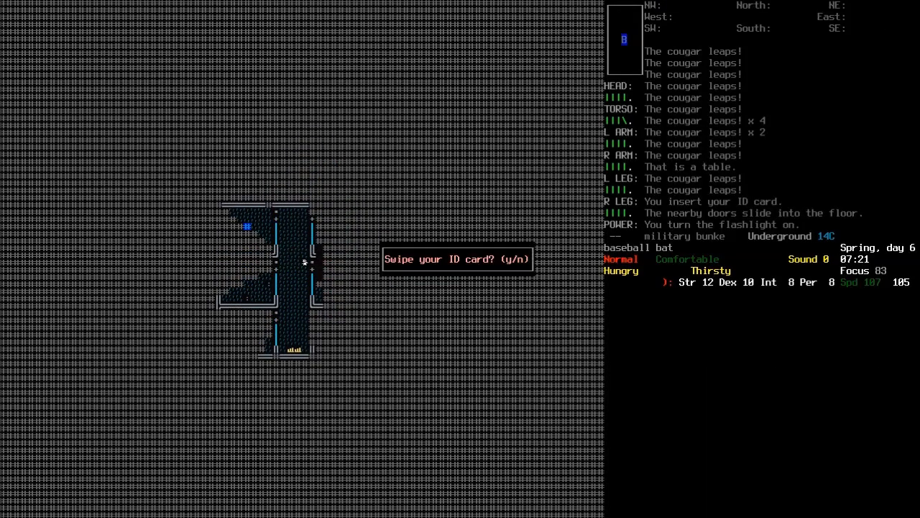
Step: Swipe the ID card, step into the storage room with the MREs and glance at the Consume menu
key(y)
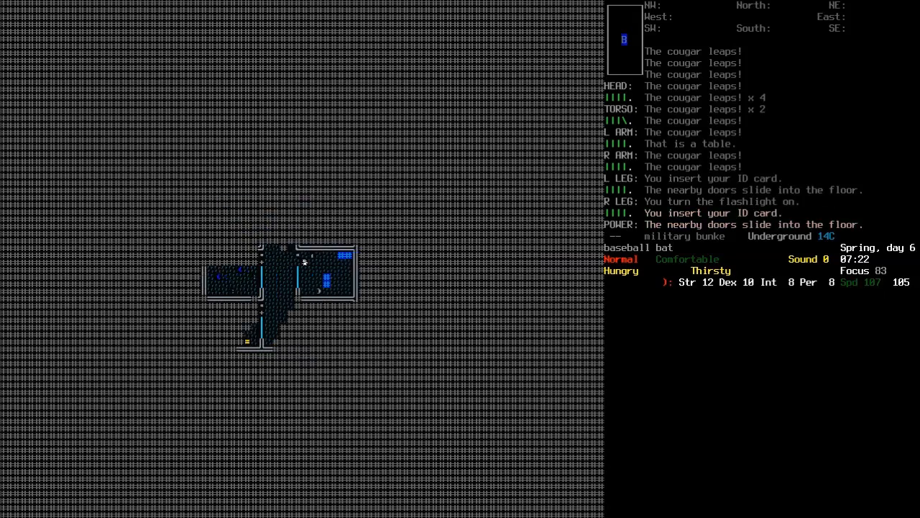
key(g)
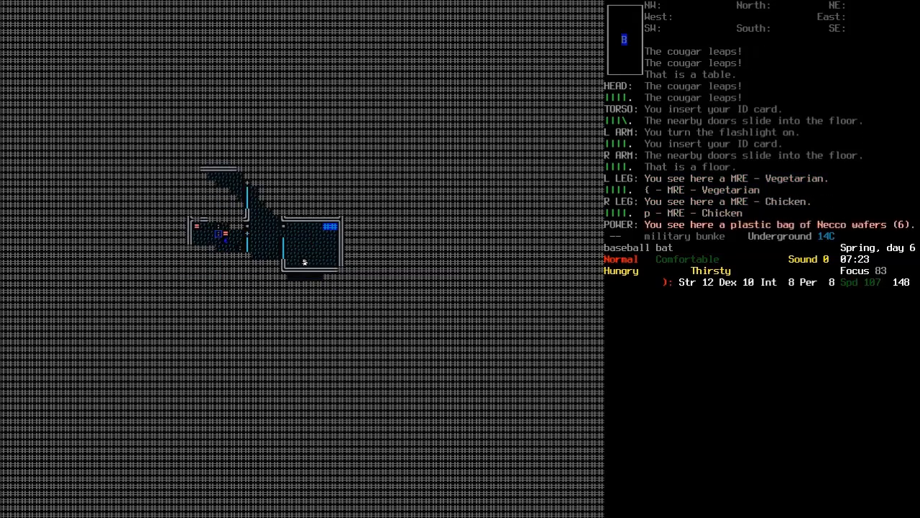
key(E)
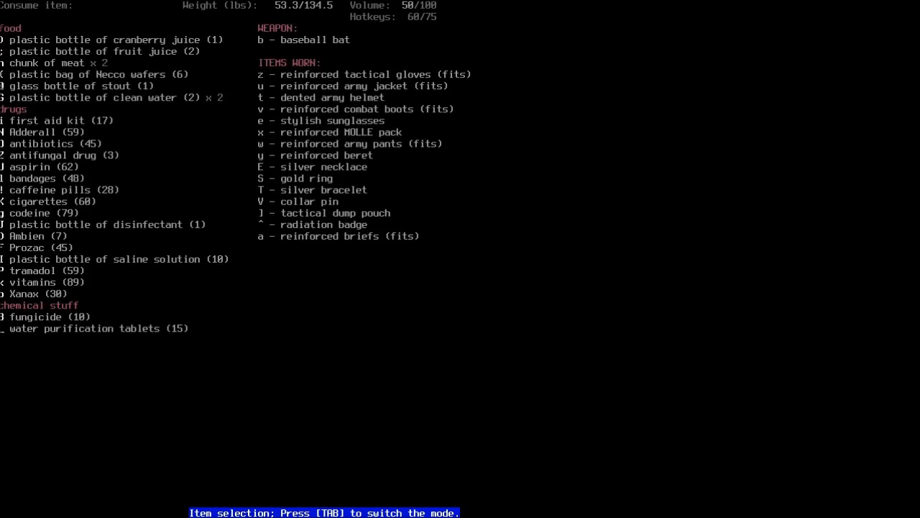
key(Escape)
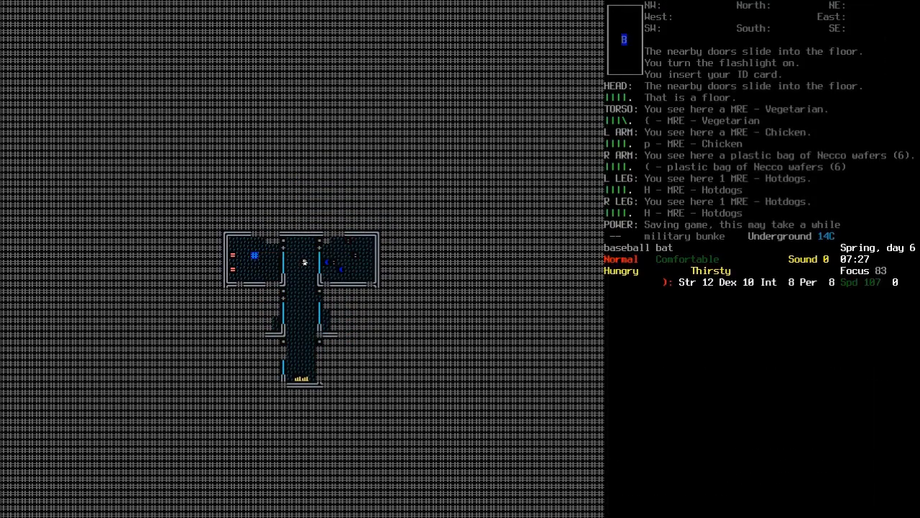
Step: Climb to the surface and agree to climb the chain link fence into the compound
key(i)
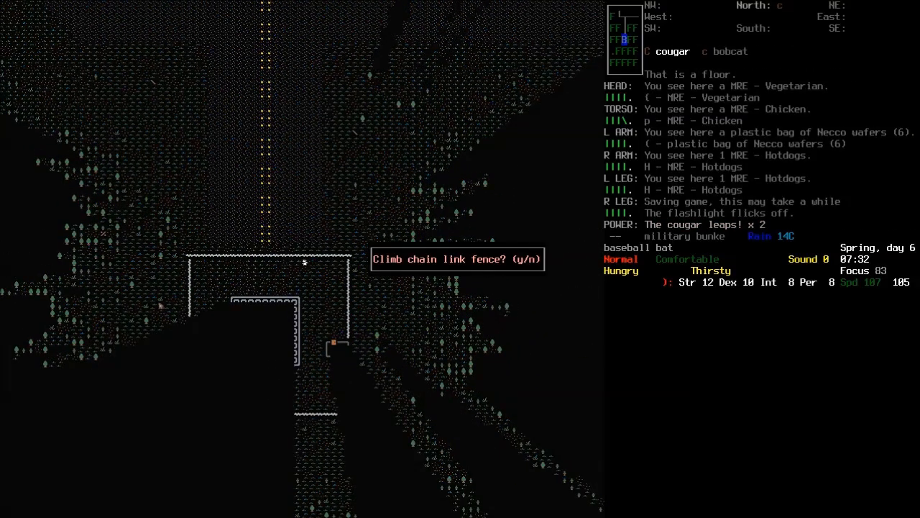
key(y)
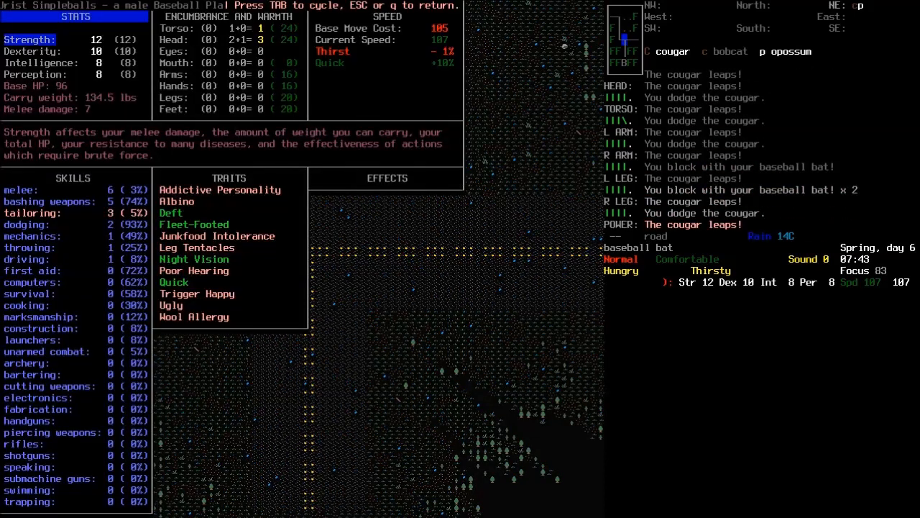
key(Tab)
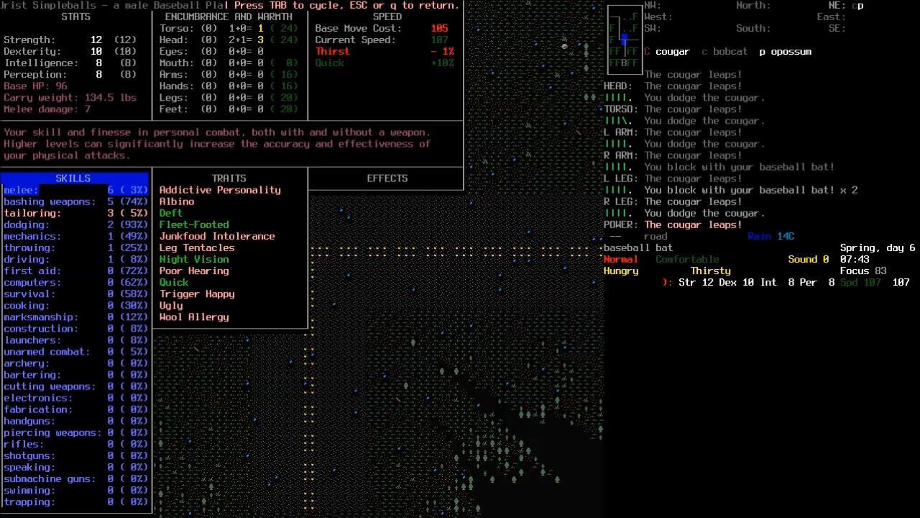
key(Escape)
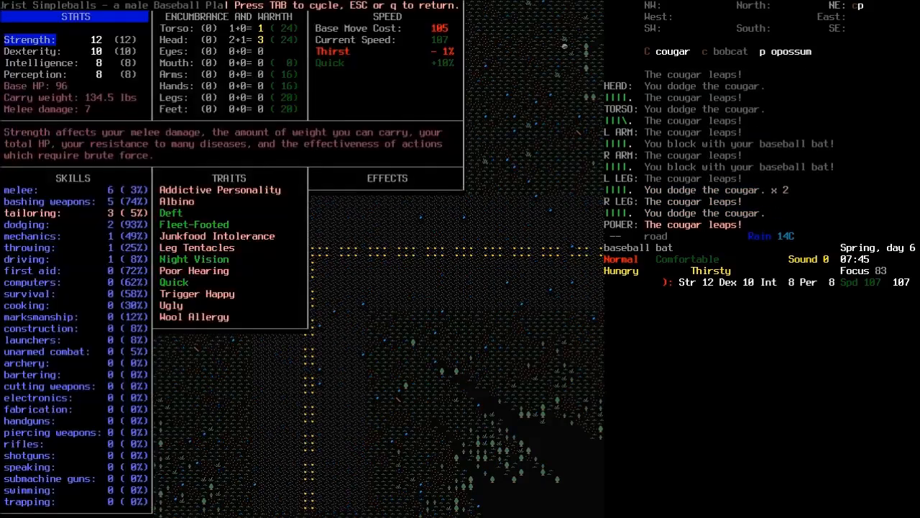
key(Escape)
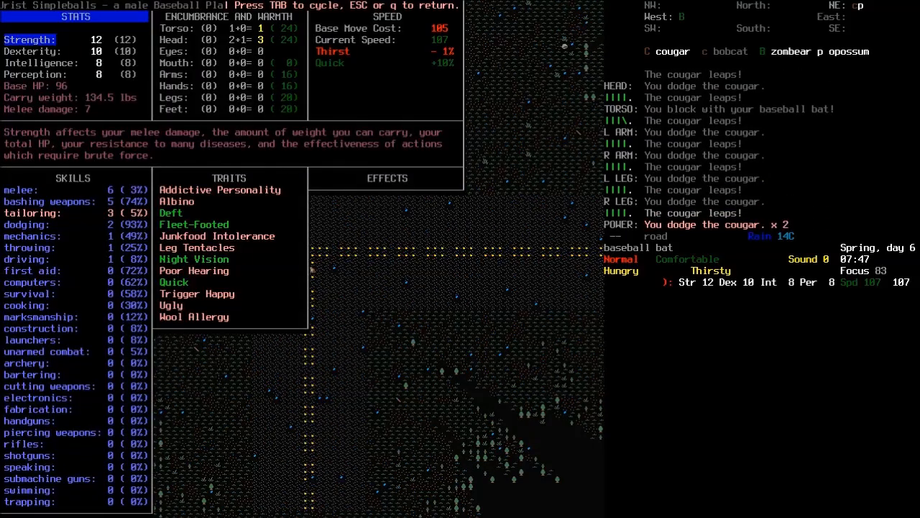
key(escape)
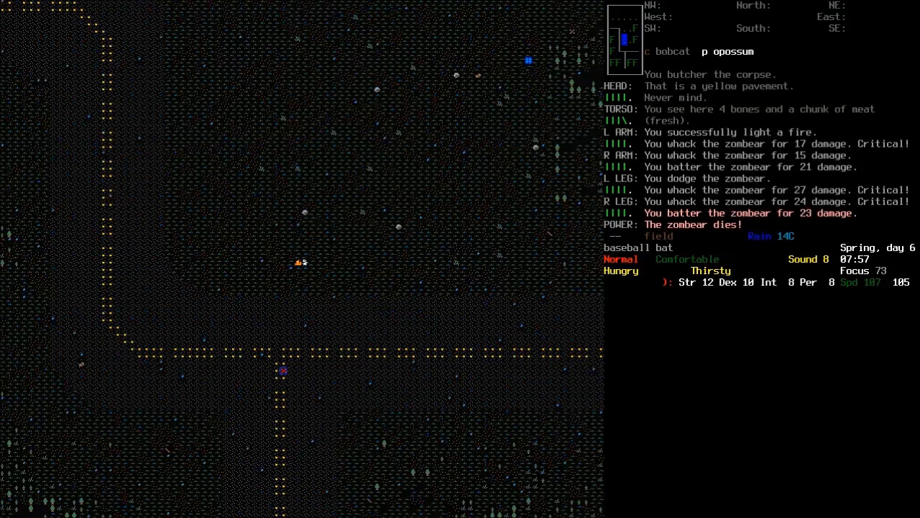
Step: Butcher the dead zombear into two fur pelts and seven tainted meat
key(g)
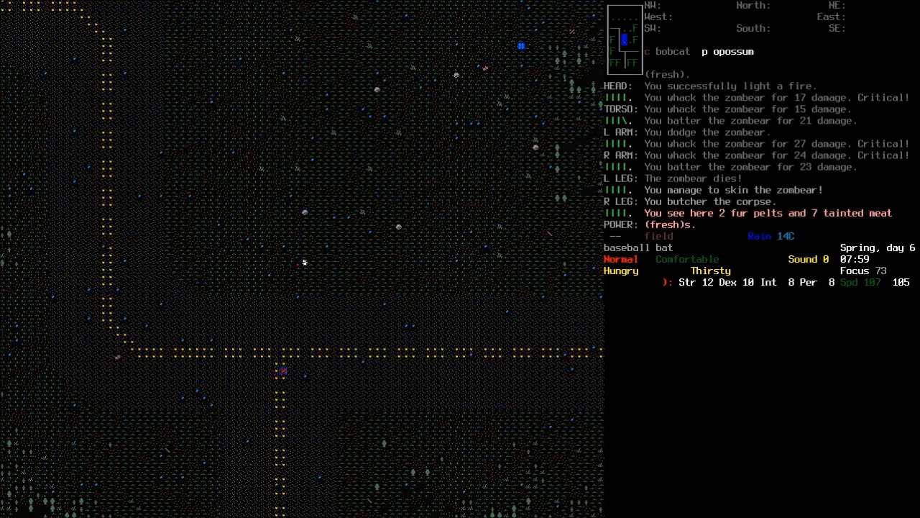
key(g)
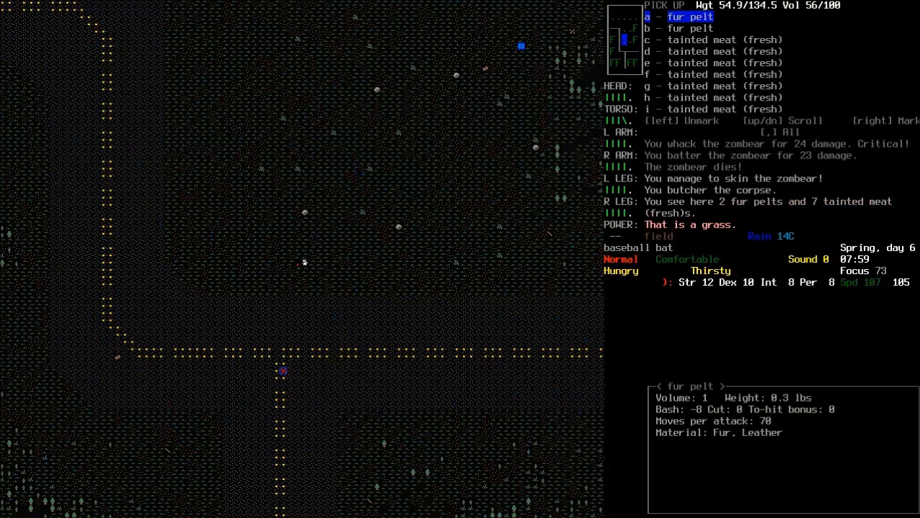
key(Escape)
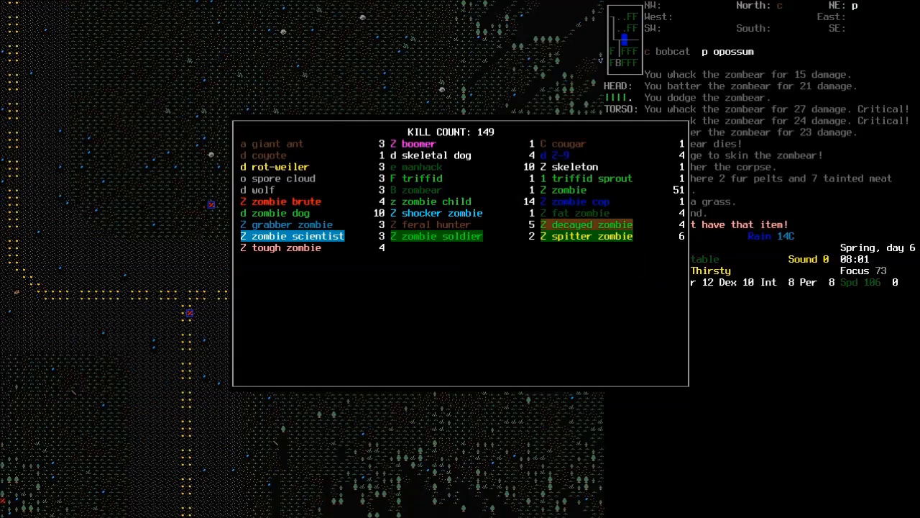
key(Escape)
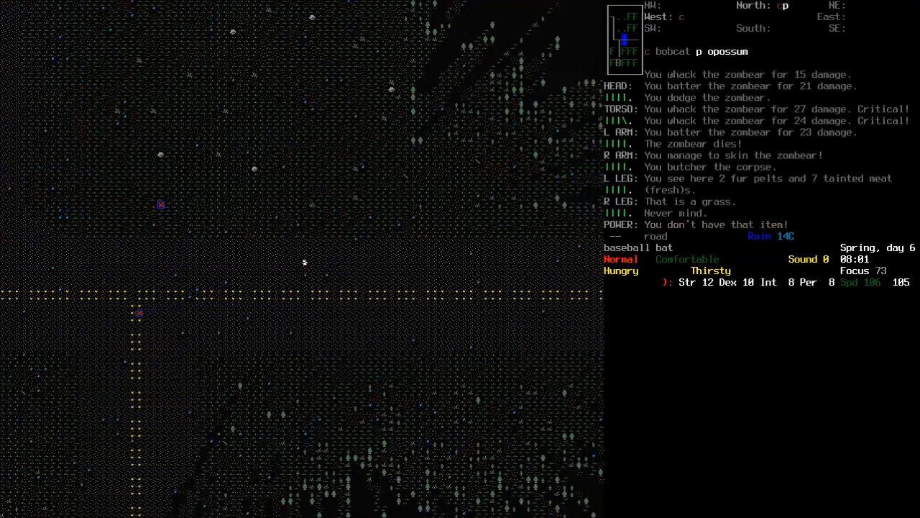